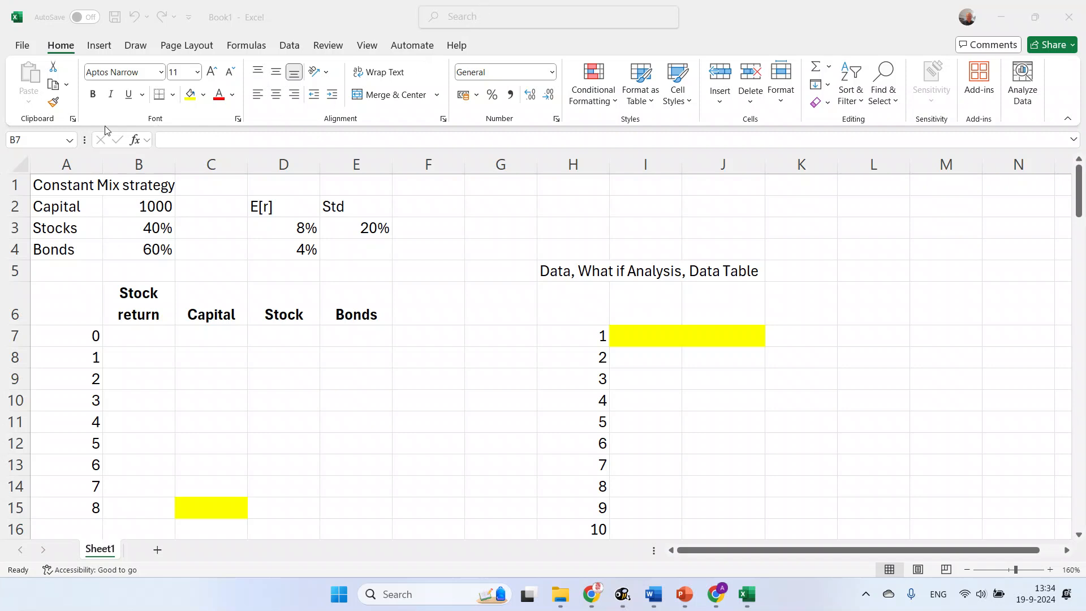
- Put a =RAND() random number in C8
{"action": "left_click", "coordinate": [211, 356]}
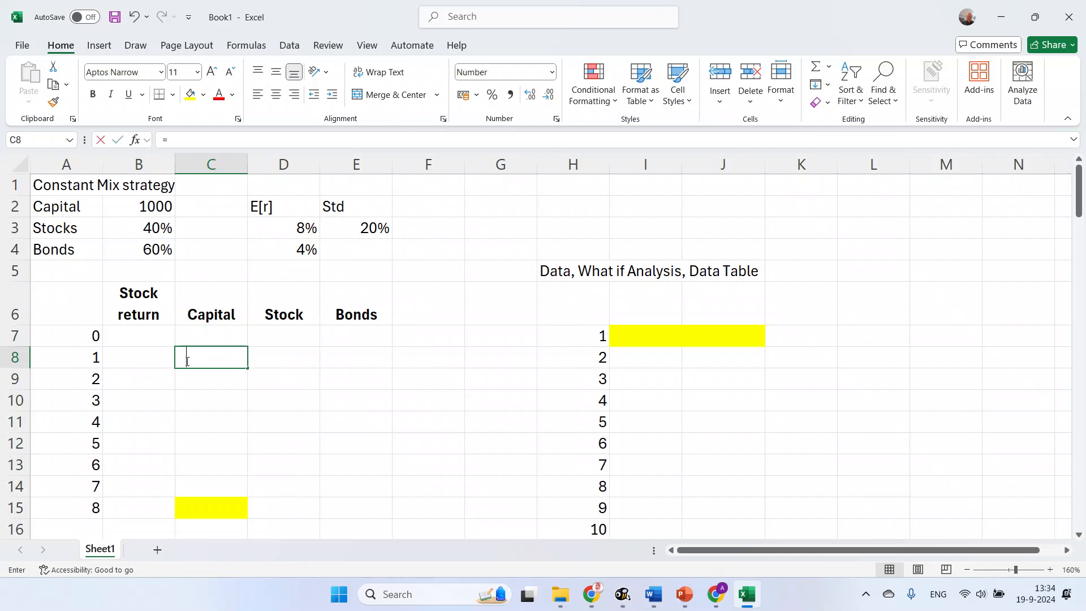
{"action": "type", "text": "=rand"}
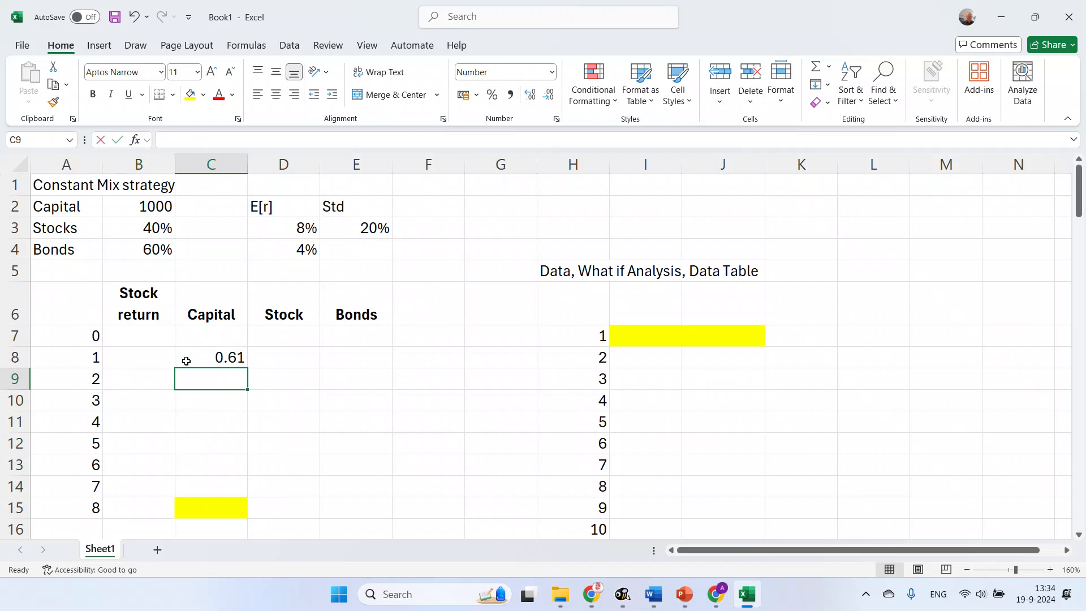
- Make C9 a NORM.INV return driven by C8 with the 8% mean and 20% deviation
{"action": "type", "text": "="}
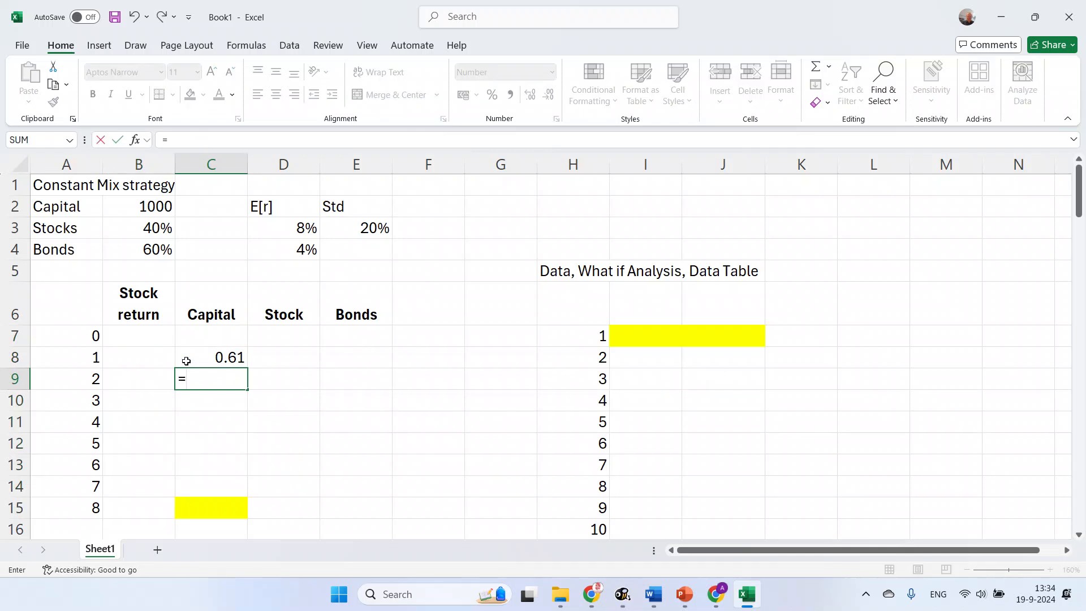
{"action": "type", "text": "norm.inv("}
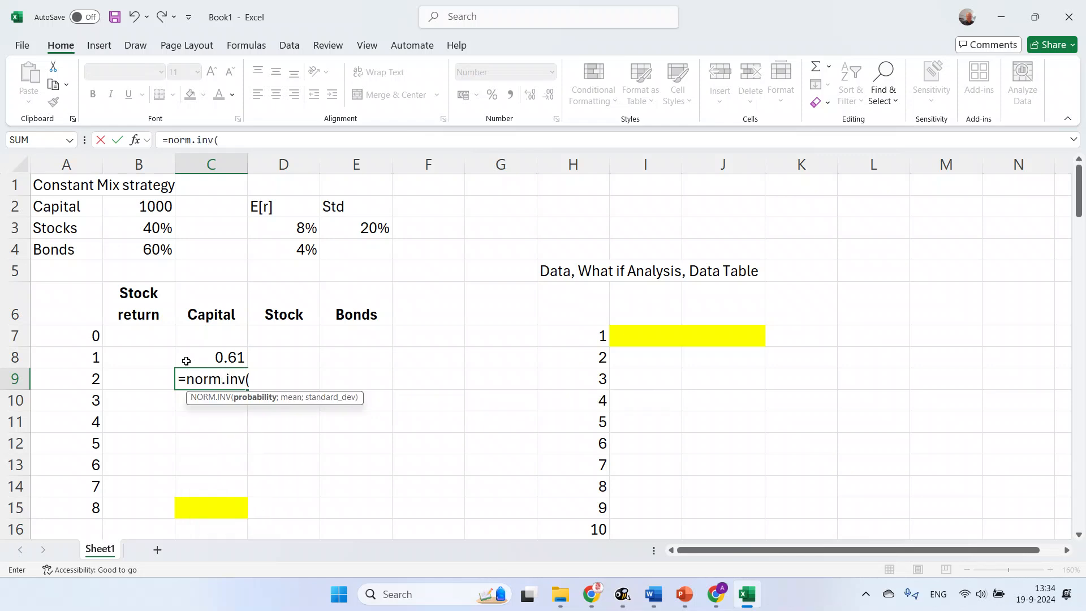
{"action": "left_click", "coordinate": [211, 357]}
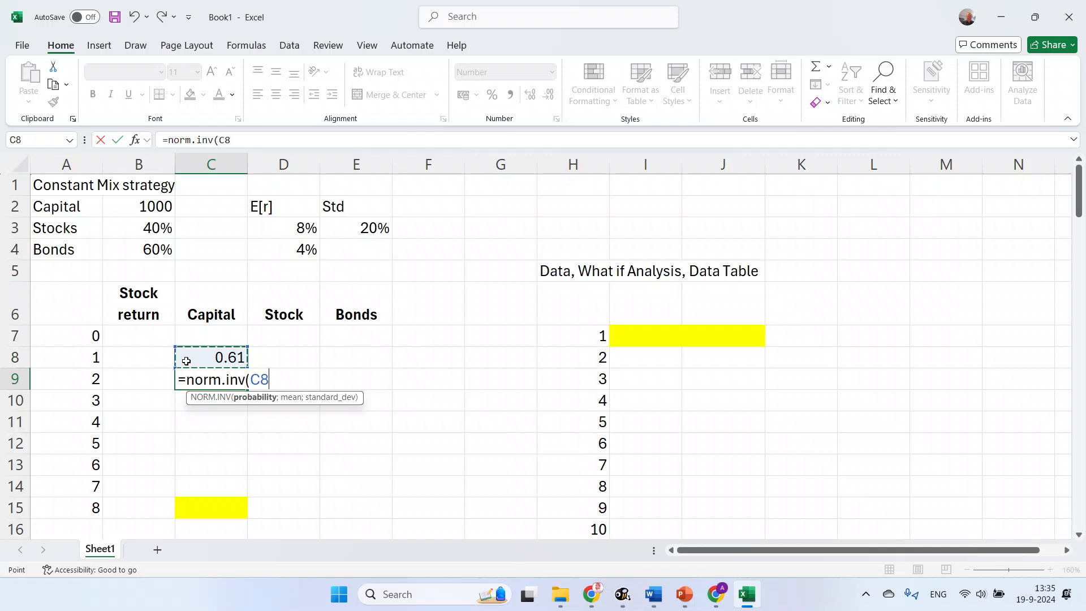
{"action": "type", "text": ";"}
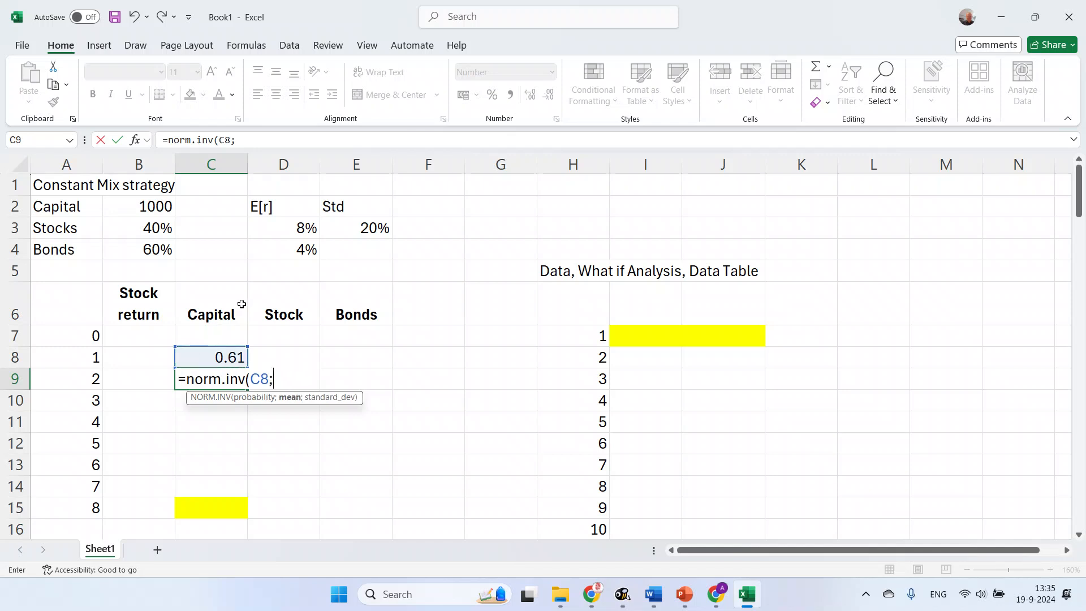
{"action": "left_click", "coordinate": [283, 228]}
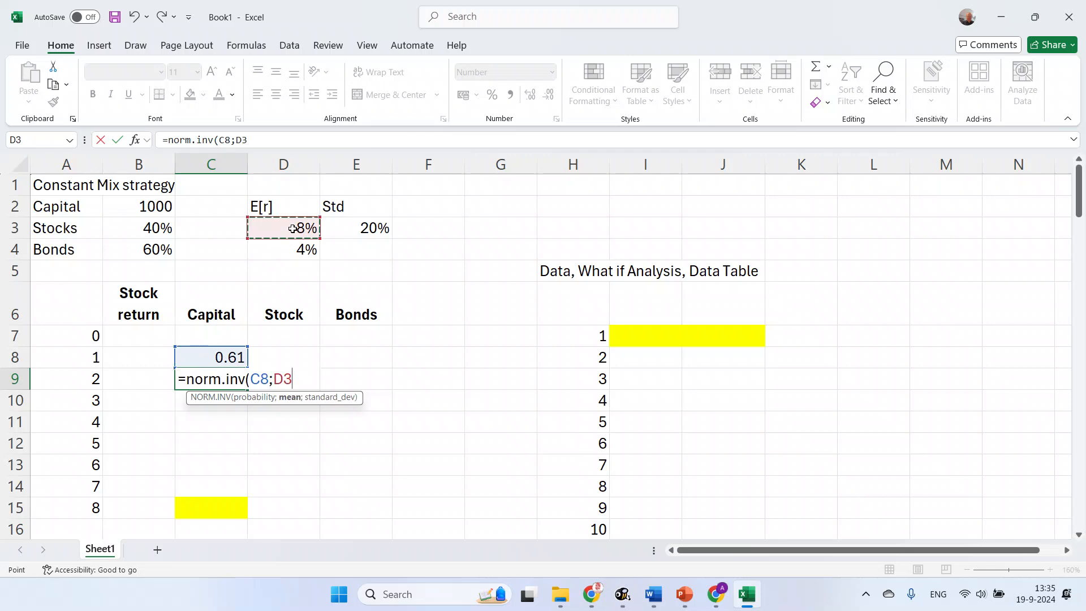
{"action": "type", "text": ";"}
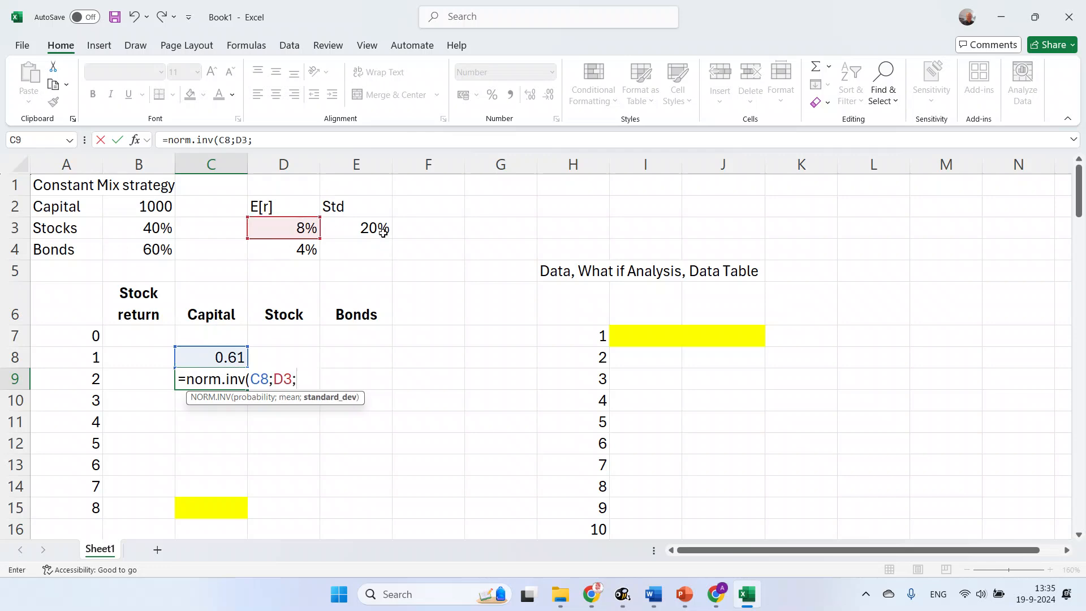
{"action": "left_click", "coordinate": [356, 227]}
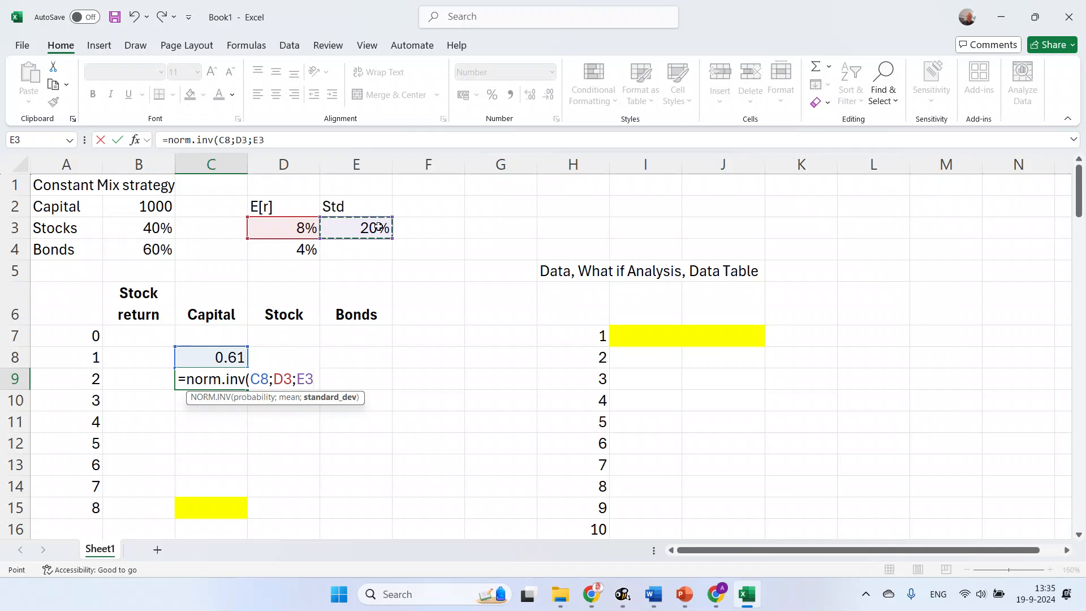
{"action": "type", "text": ")"}
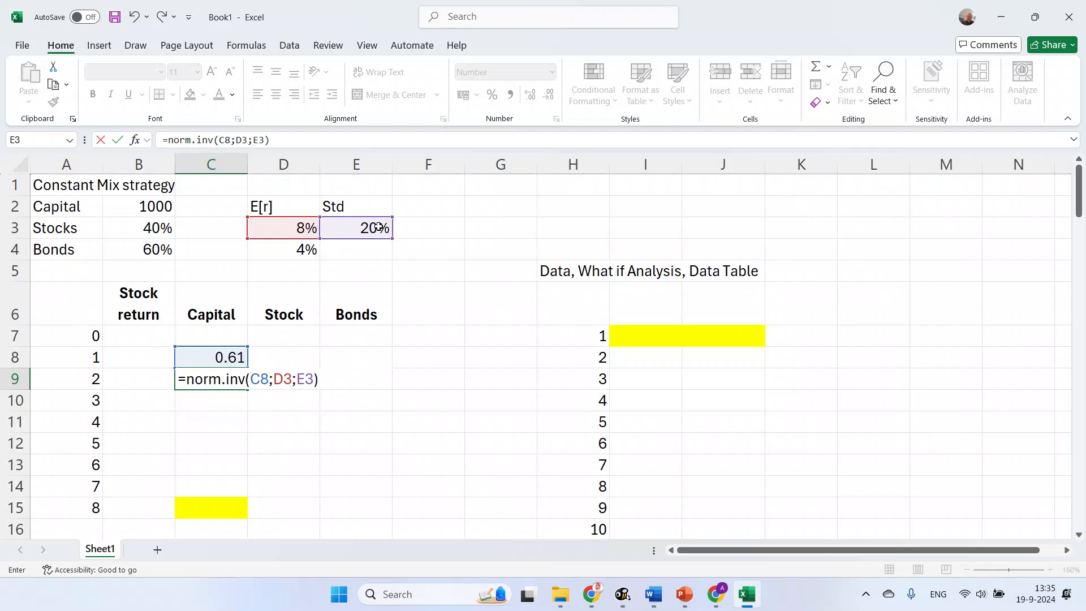
{"action": "key", "text": "Return"}
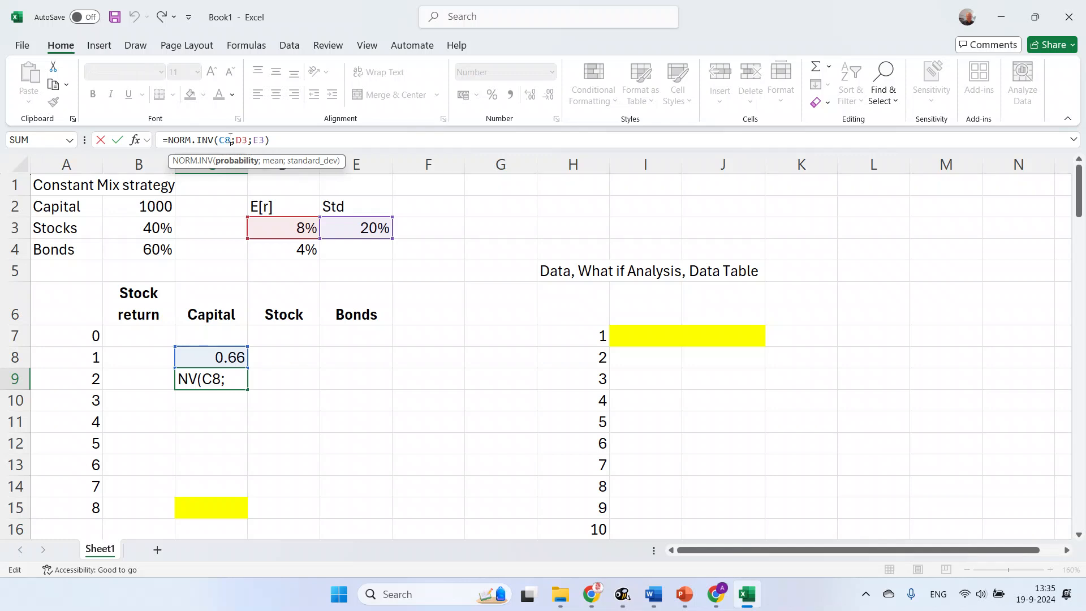
- Nest RAND() inside the NORM.INV formula, copy it down C8:C15 and clear the starting row's return
{"action": "type", "text": "rand"}
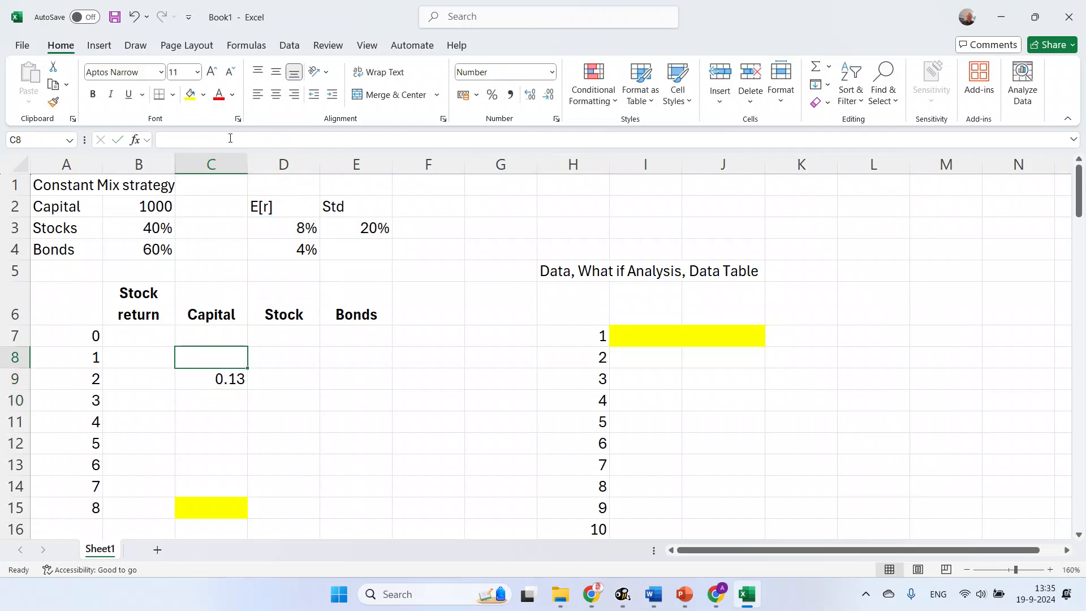
{"action": "left_click", "coordinate": [210, 378]}
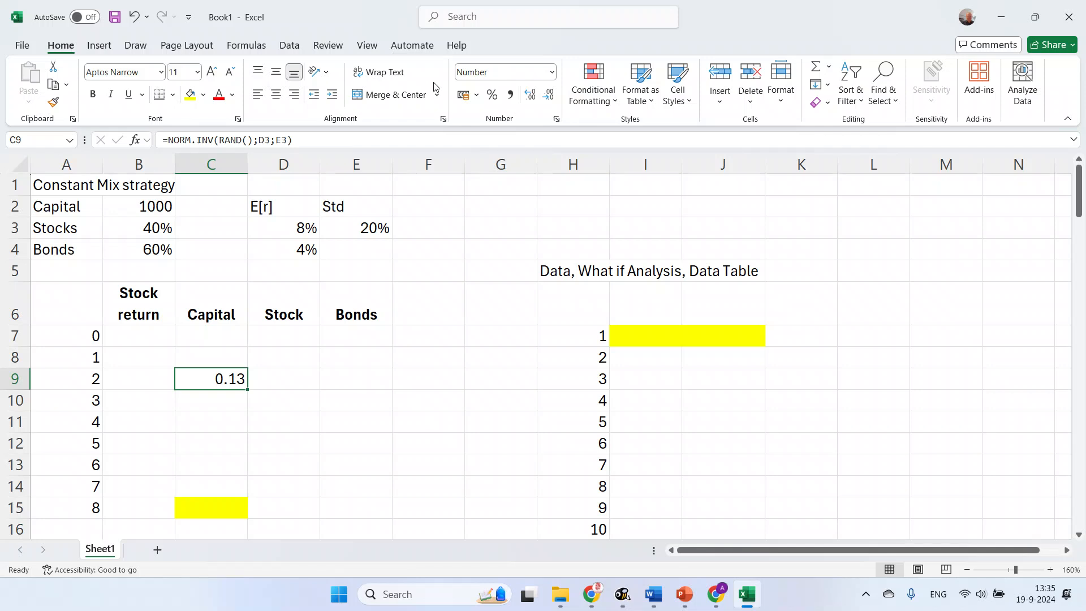
{"action": "left_click", "coordinate": [491, 94]}
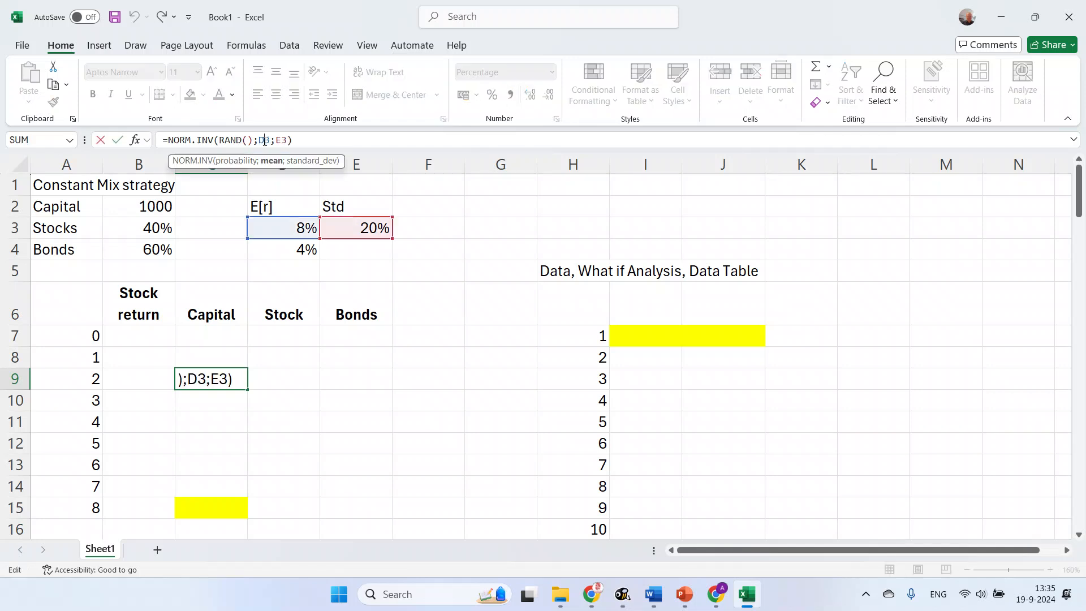
{"action": "key", "text": "F4"}
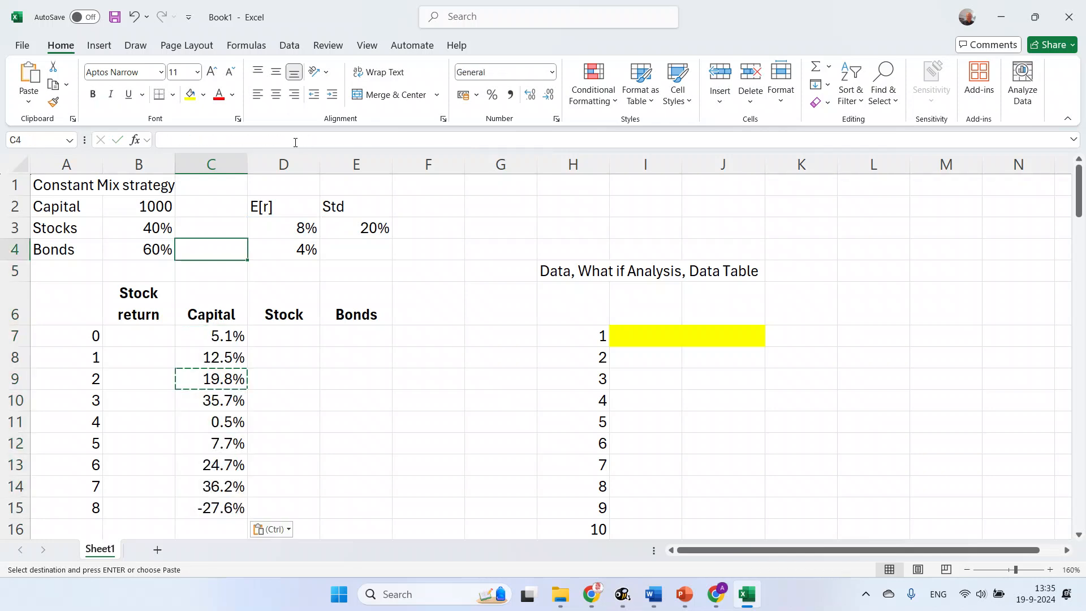
{"action": "left_click", "coordinate": [210, 304]}
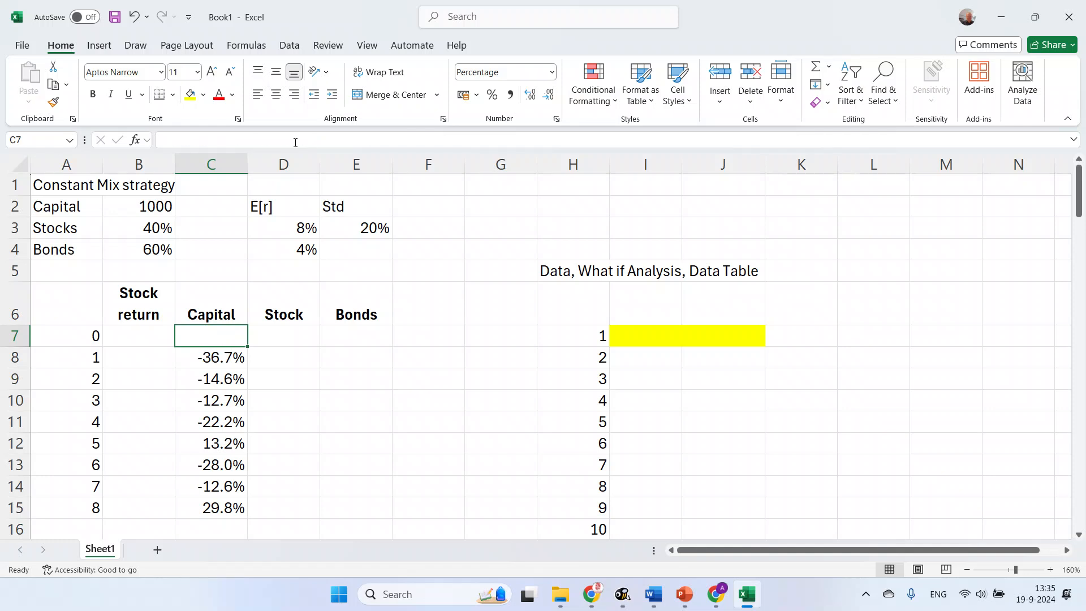
- Link period-0 capital to the 1,000 input, shown in Accounting format with no decimals
{"action": "left_click", "coordinate": [283, 336]}
{"action": "type", "text": "="}
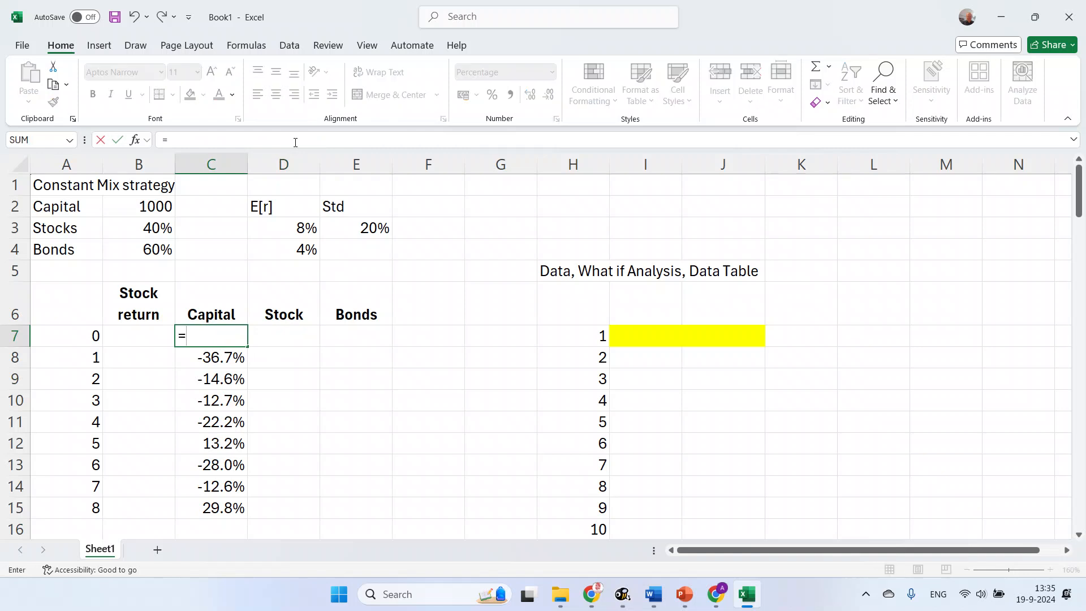
{"action": "left_click", "coordinate": [138, 206]}
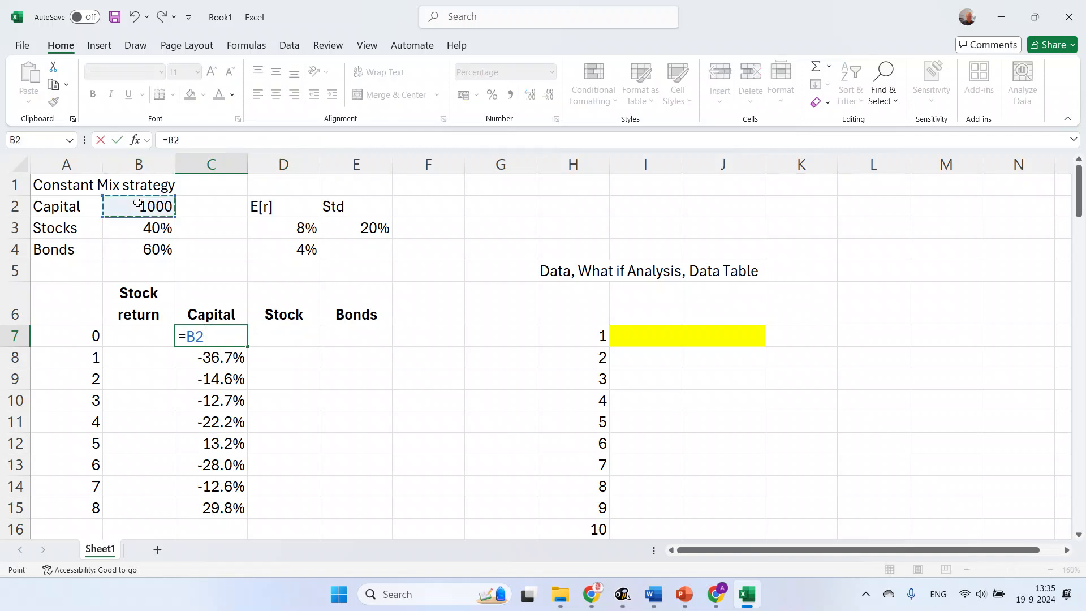
{"action": "key", "text": "Return"}
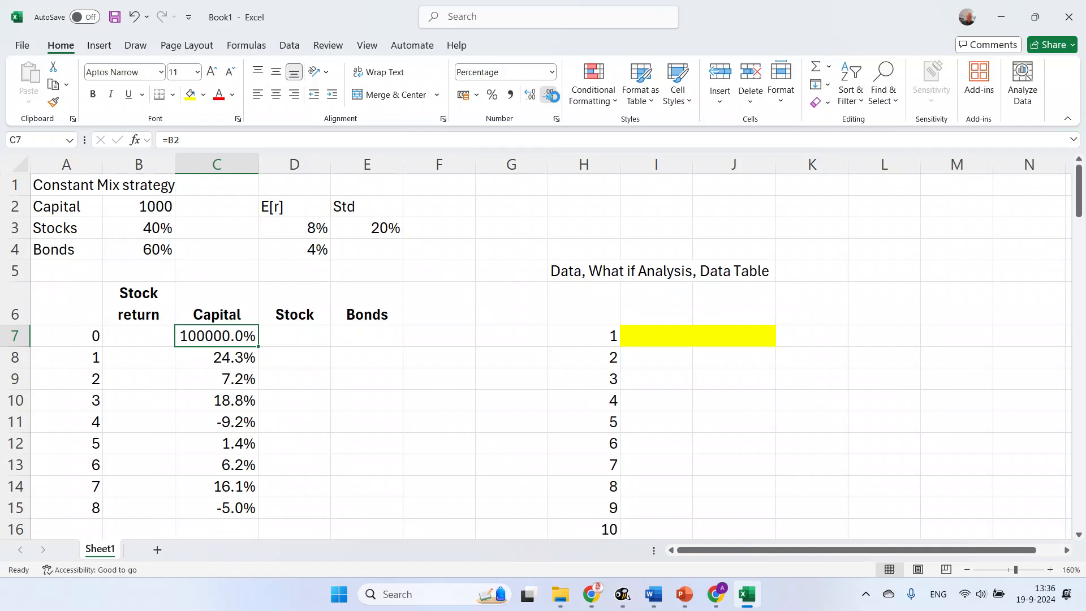
{"action": "left_click", "coordinate": [502, 73]}
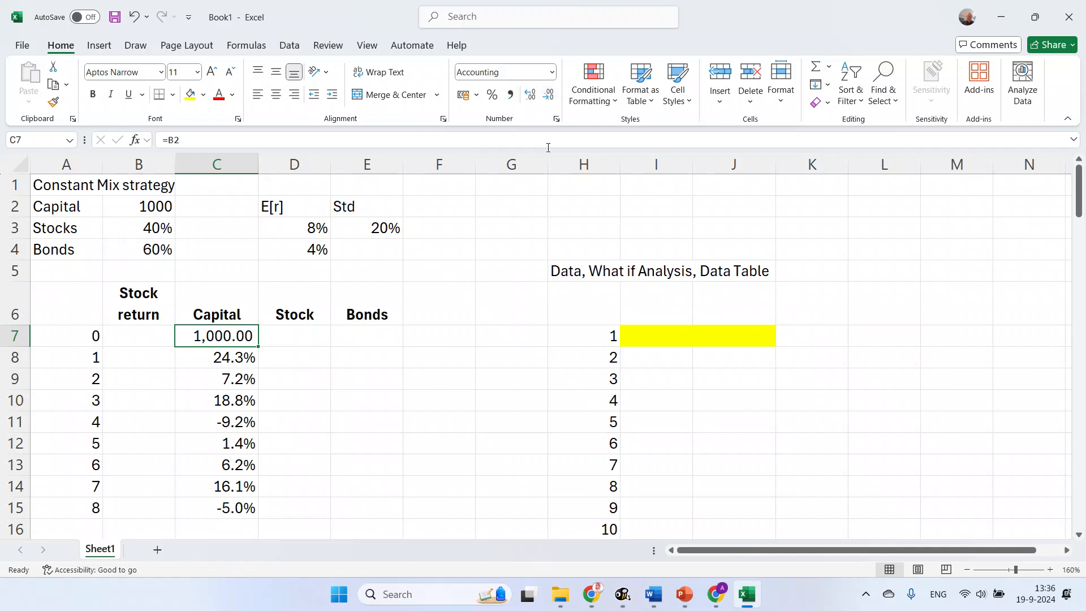
{"action": "left_click", "coordinate": [547, 94]}
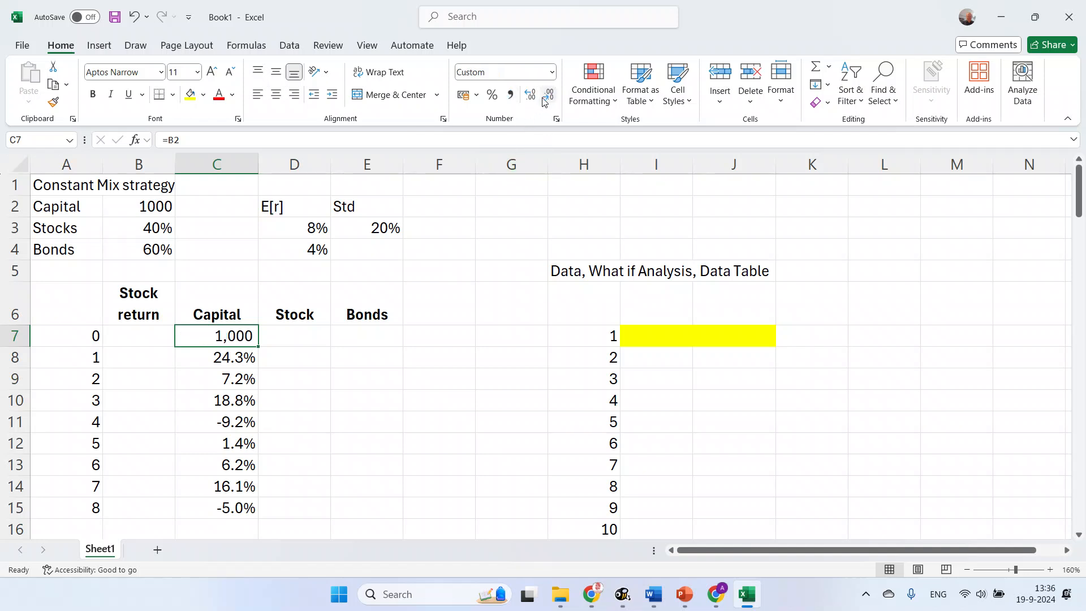
- Split period-0 capital into stocks =$B$3*C7 (400) and bonds =C7-D7 (600)
{"action": "left_click", "coordinate": [294, 336]}
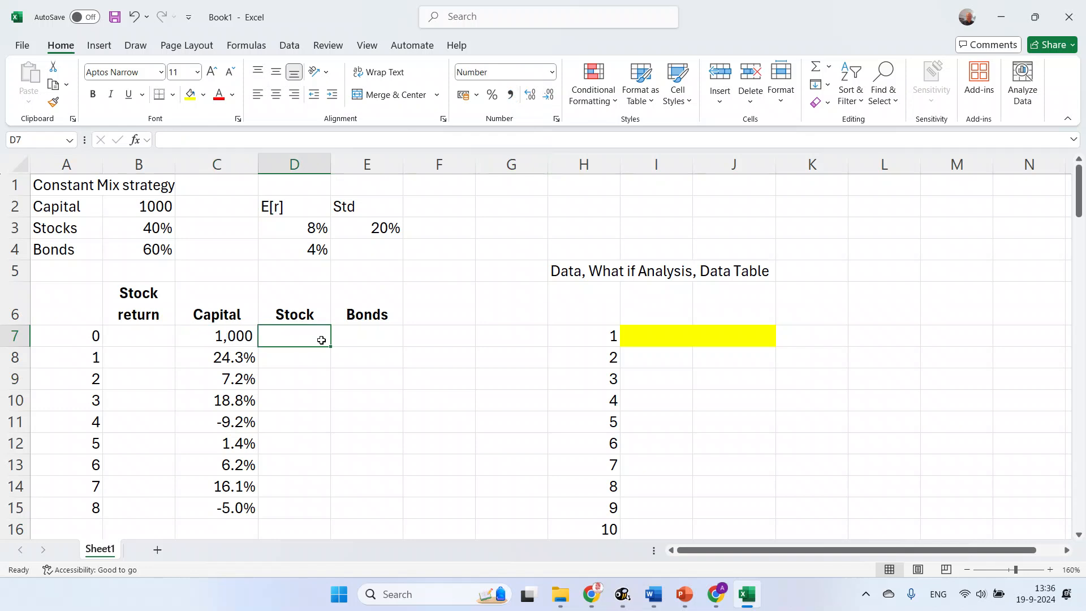
{"action": "left_click", "coordinate": [138, 227]}
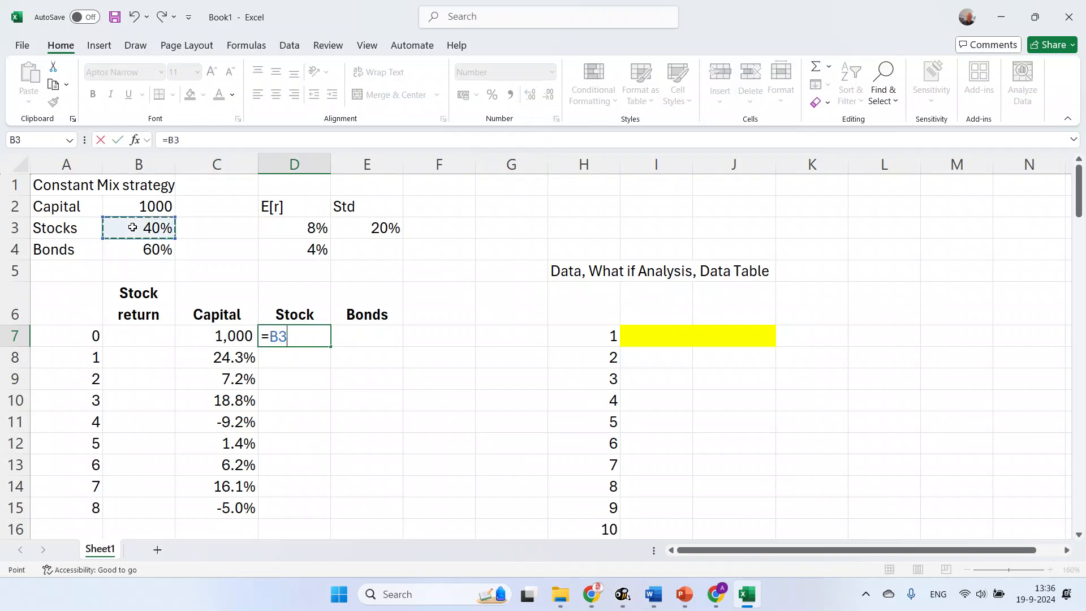
{"action": "key", "text": "f4"}
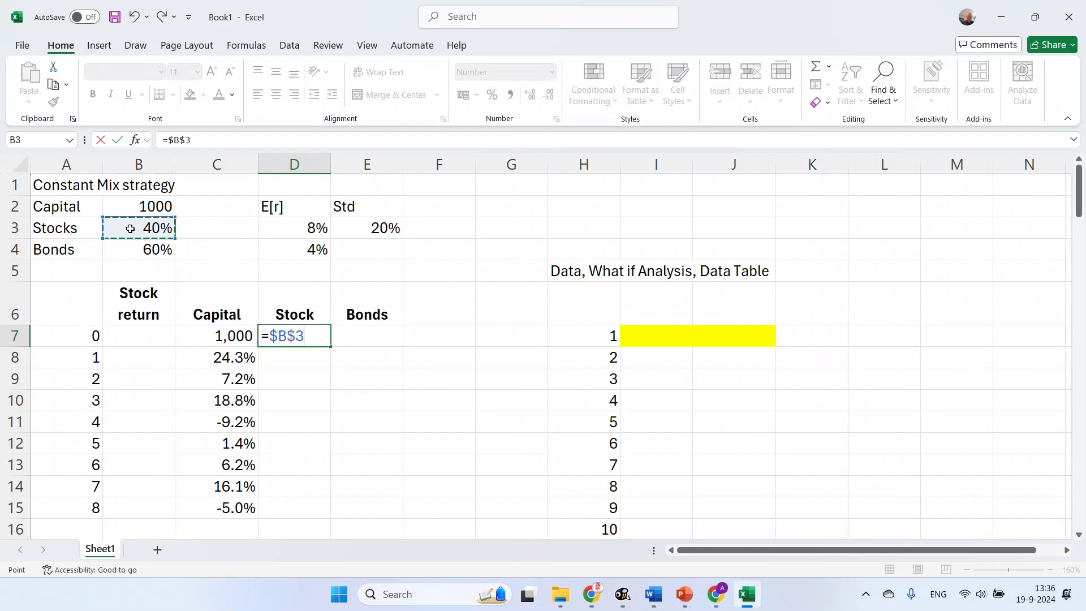
{"action": "type", "text": "*"}
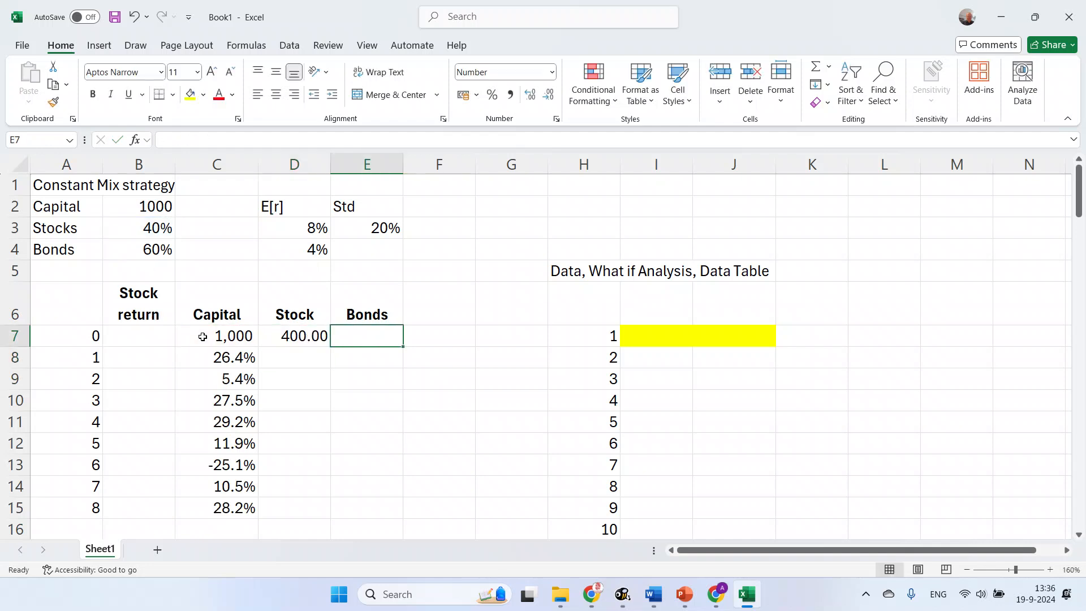
{"action": "type", "text": "=C7-D7"}
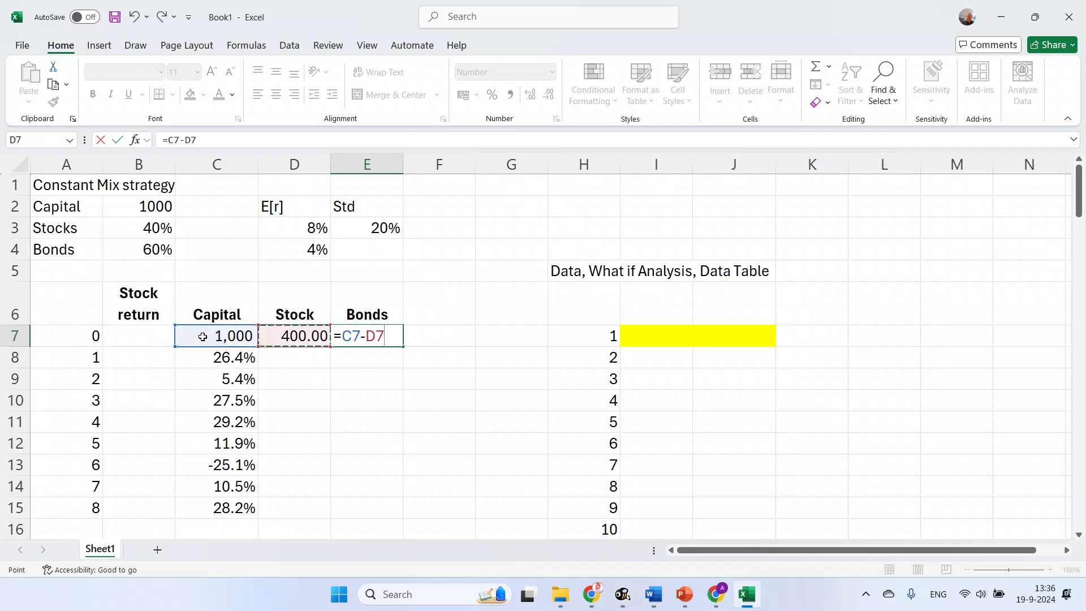
{"action": "key", "text": "Return"}
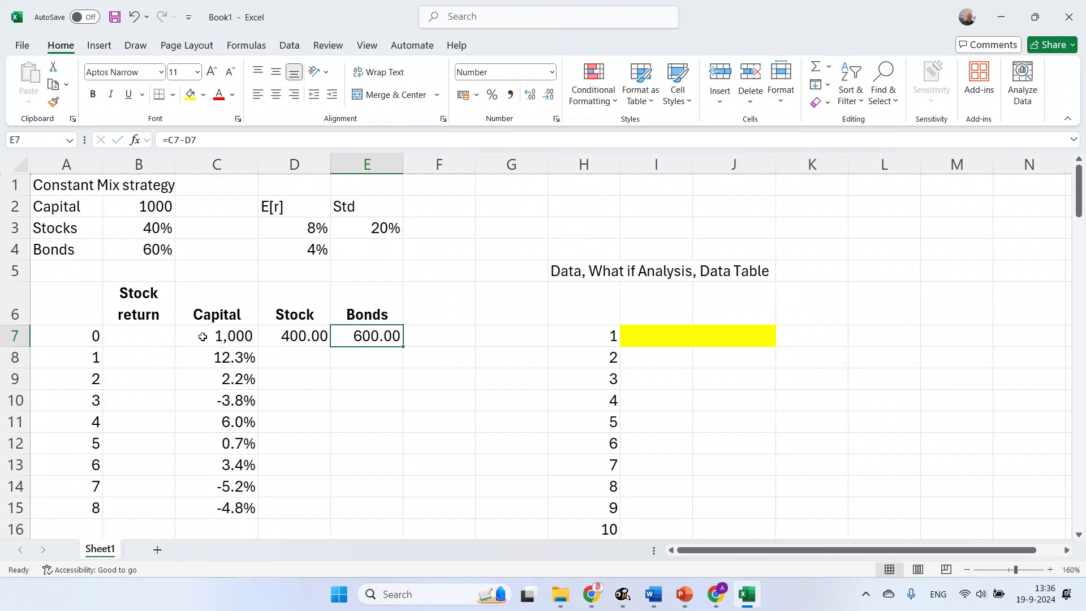
{"action": "left_click", "coordinate": [294, 357]}
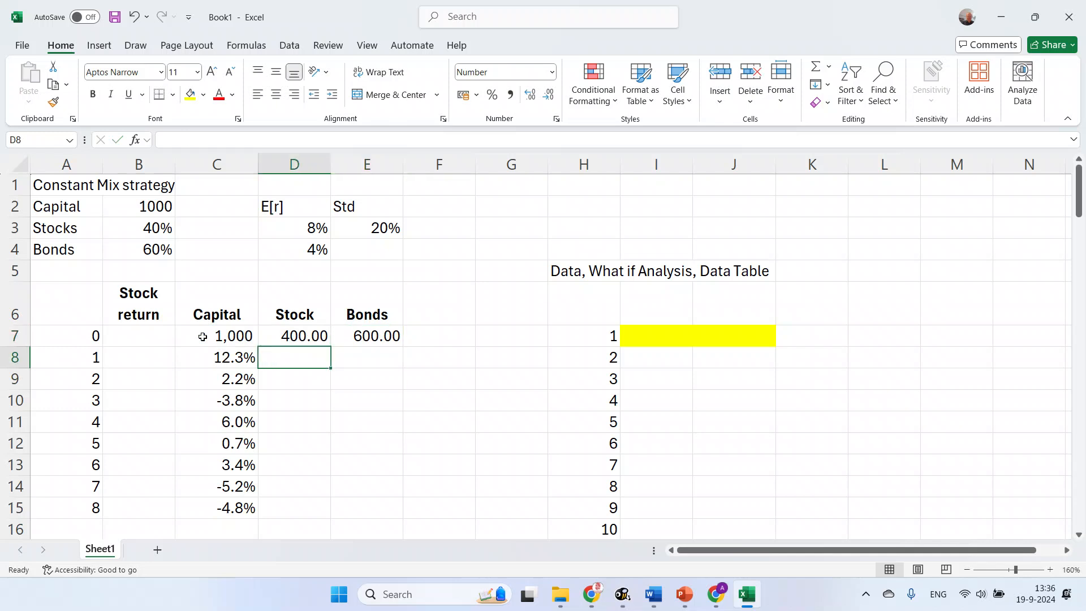
- Compute period-1 capital as =D7*(1+B8)+E7*(1+$D$4), about 1010.24 at two decimals
{"action": "left_click", "coordinate": [218, 357]}
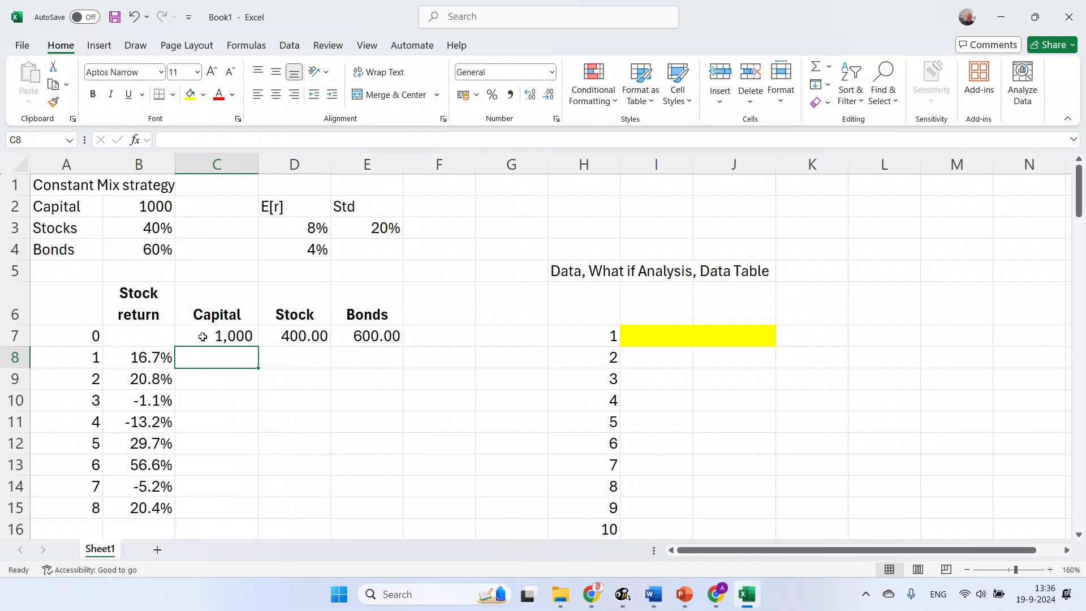
{"action": "type", "text": "="}
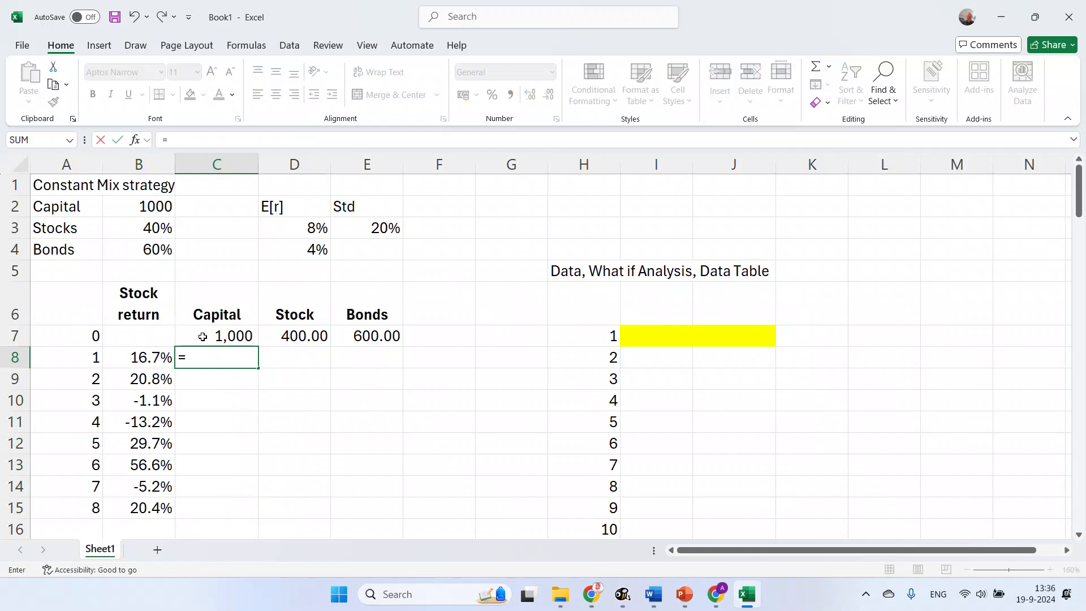
{"action": "left_click", "coordinate": [294, 336]}
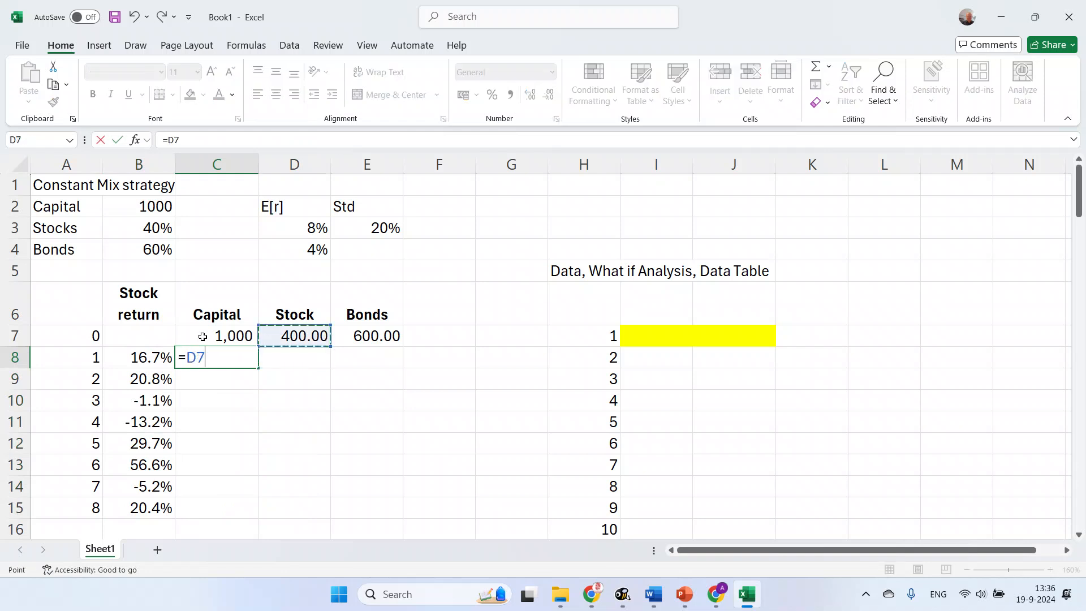
{"action": "type", "text": "*(1+B8"}
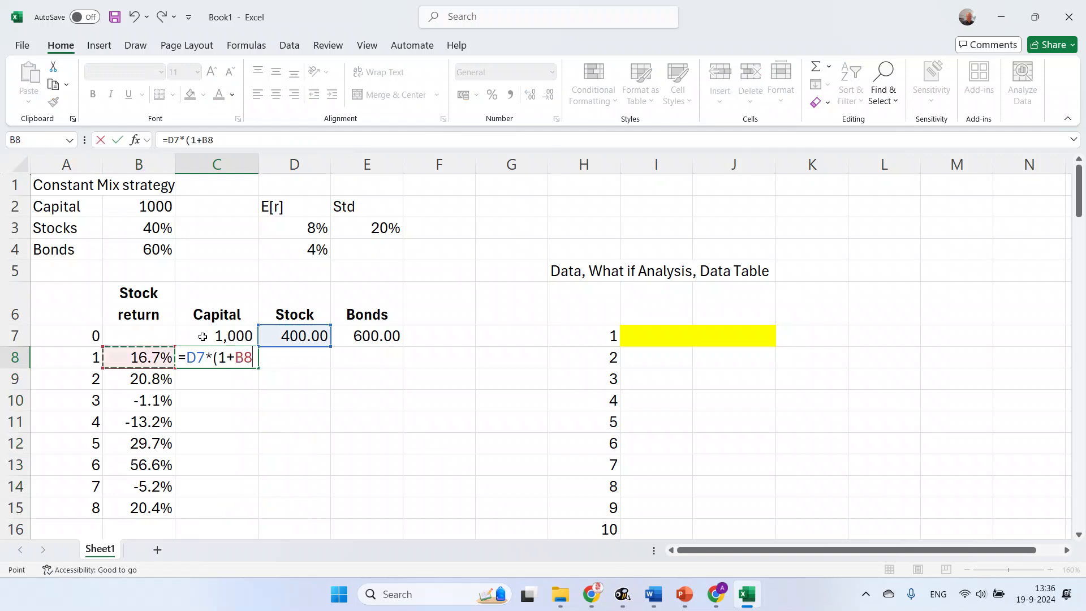
{"action": "type", "text": ")+"}
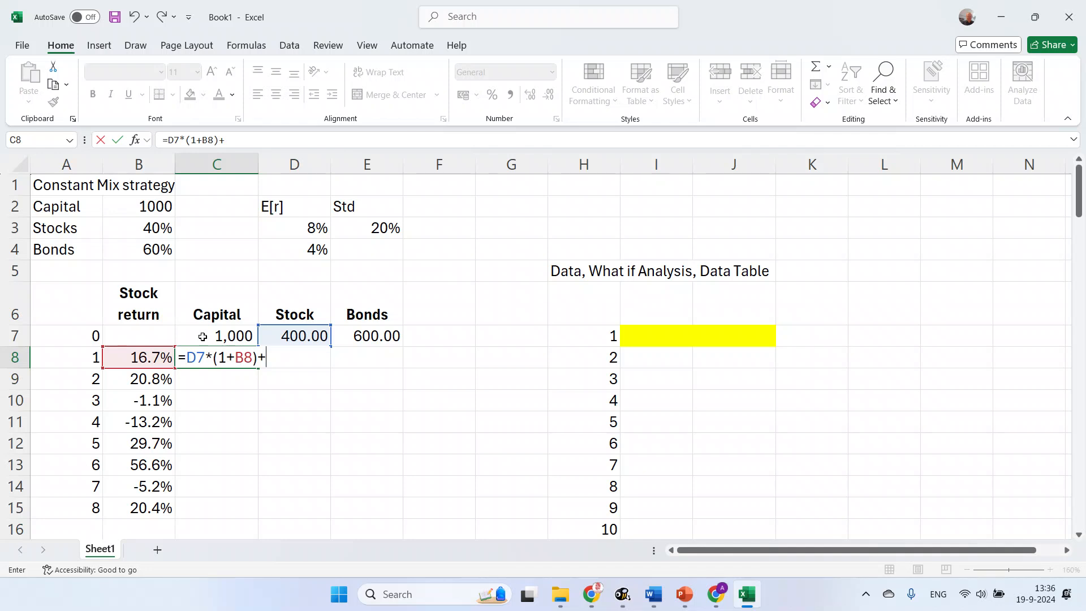
{"action": "left_click", "coordinate": [366, 335]}
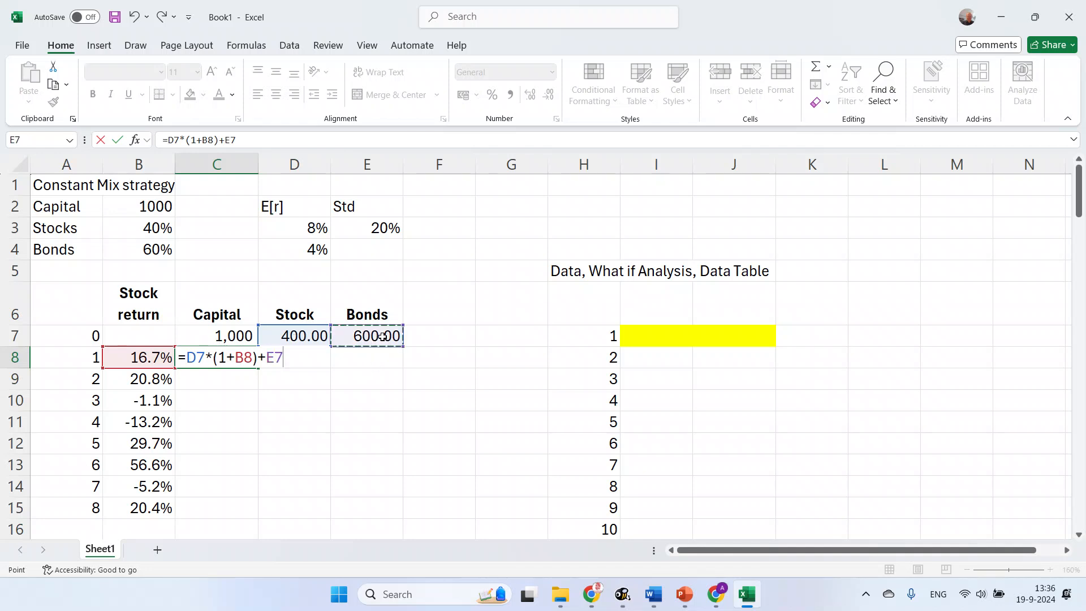
{"action": "type", "text": "*("}
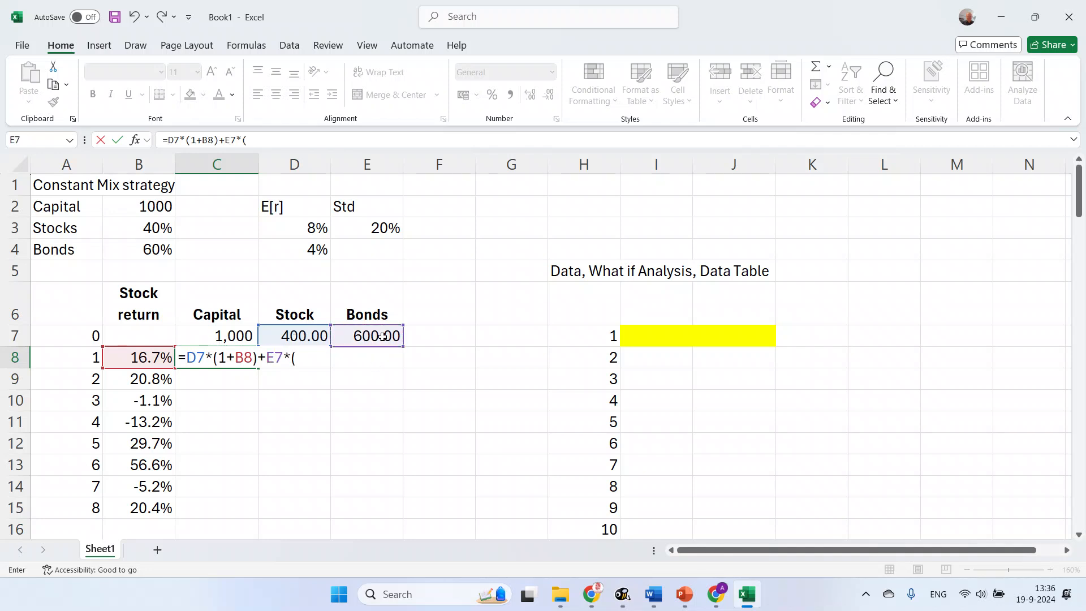
{"action": "type", "text": "1+"}
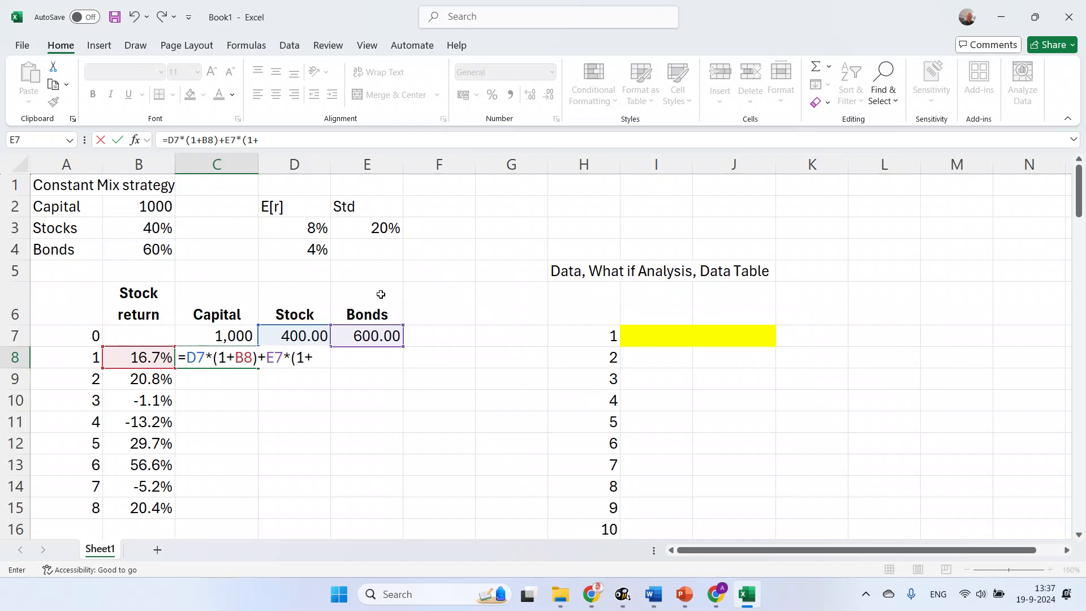
{"action": "left_click", "coordinate": [295, 249]}
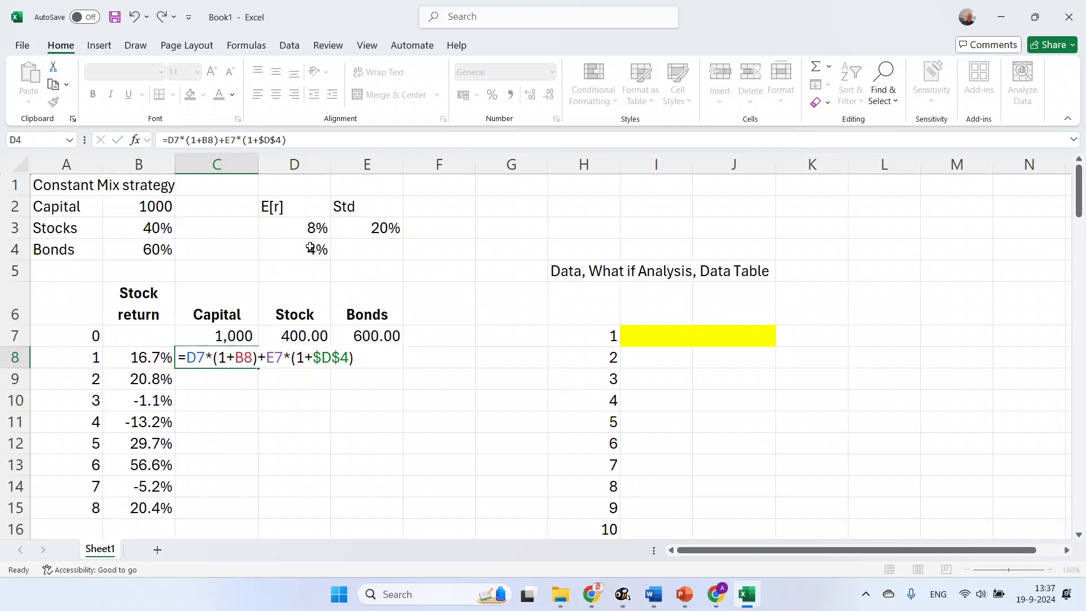
{"action": "key", "text": "Return"}
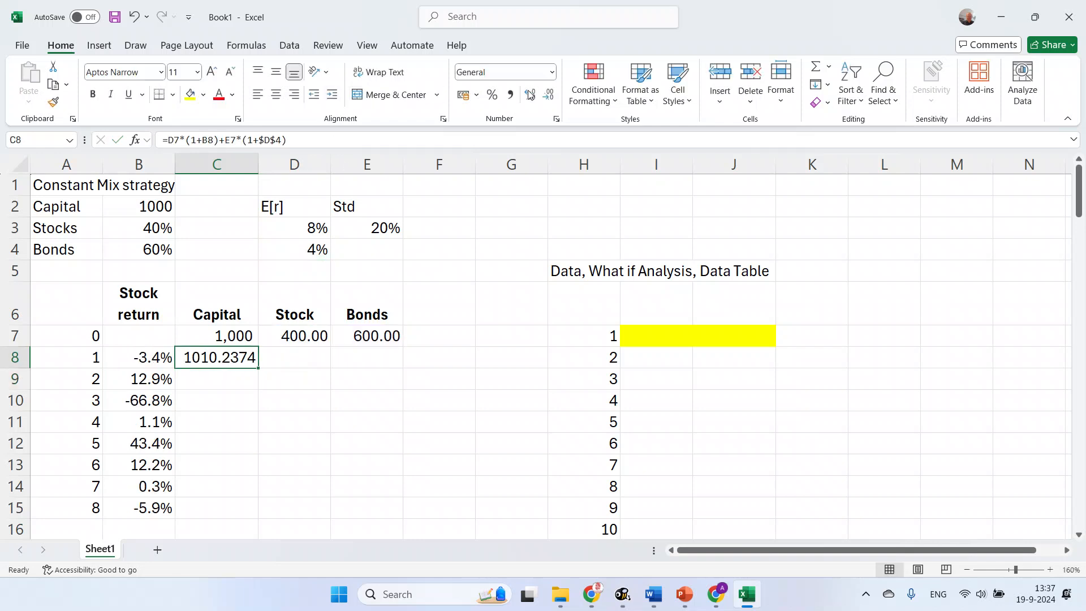
{"action": "left_click", "coordinate": [529, 94]}
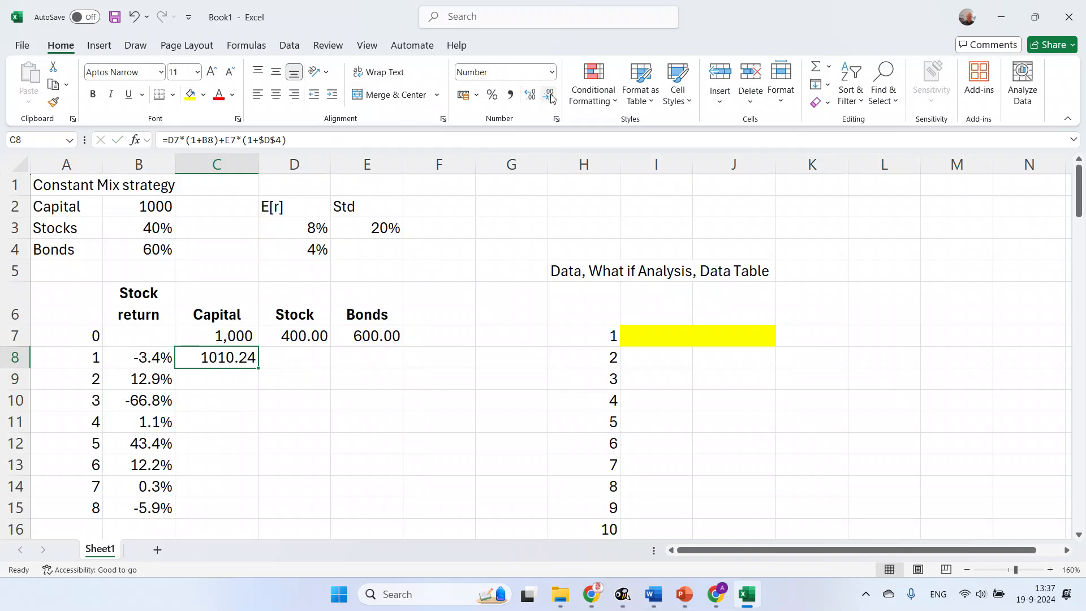
{"action": "mouse_move", "coordinate": [545, 110]}
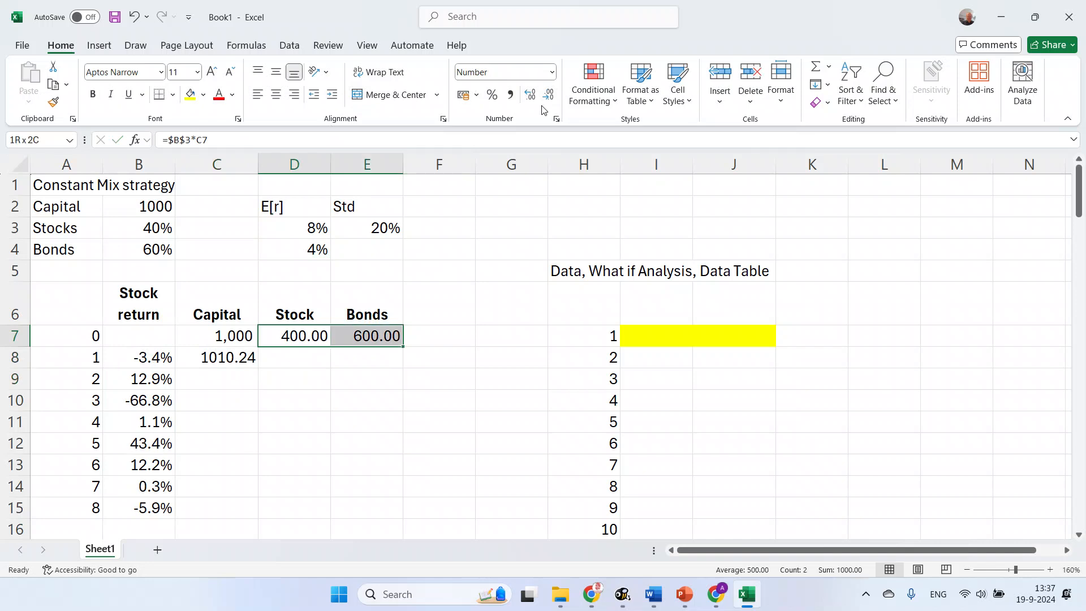
- Paste the capital, stock and bond formulas down to period 8 with comma style, and check the final-period formulas
{"action": "key", "text": "ctrl+v"}
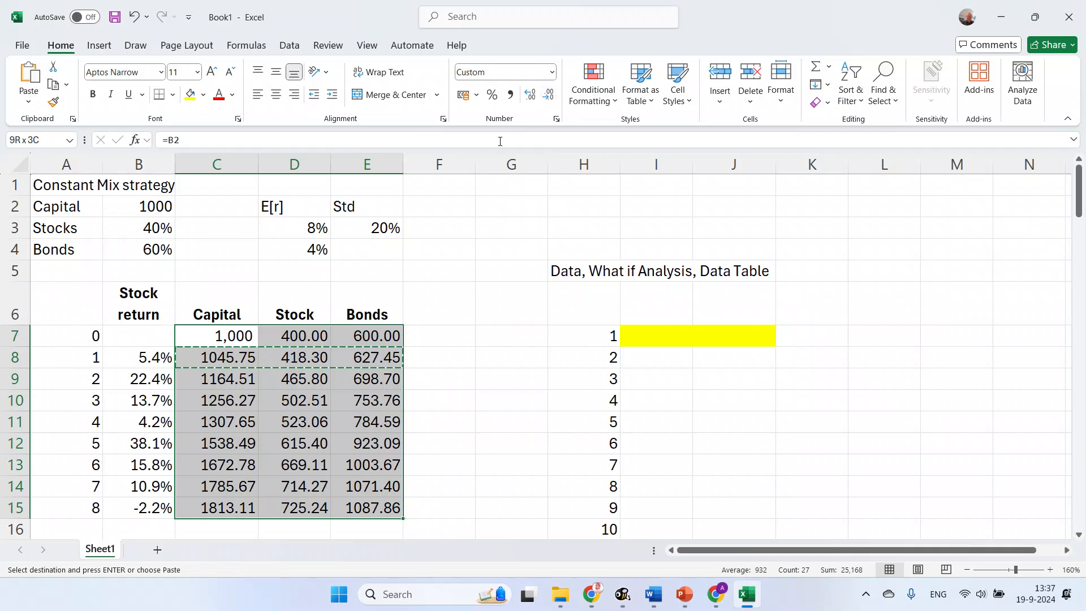
{"action": "left_click", "coordinate": [529, 94]}
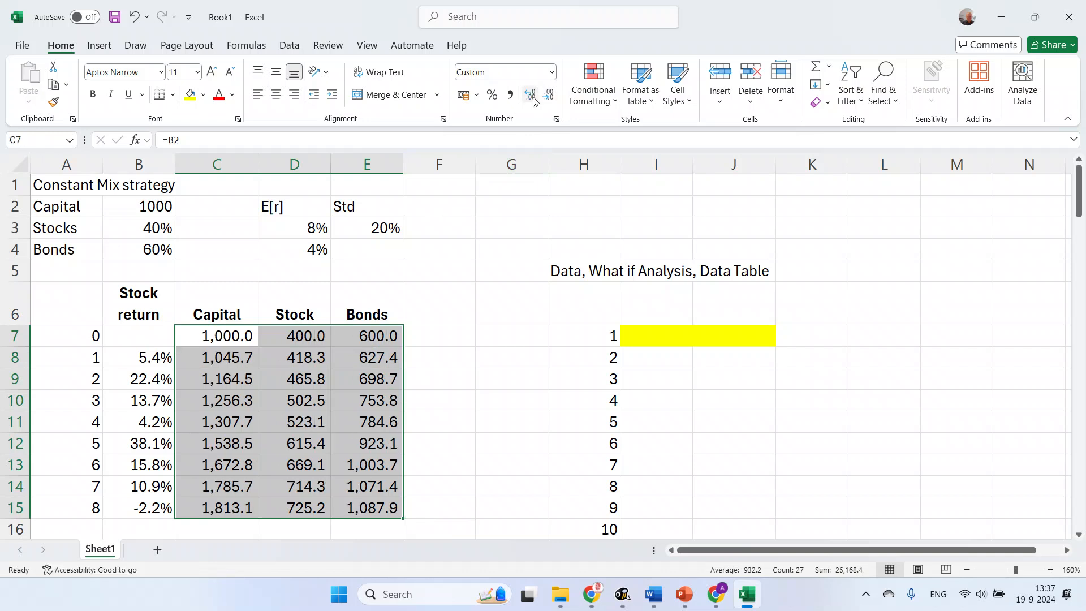
{"action": "mouse_move", "coordinate": [530, 94]}
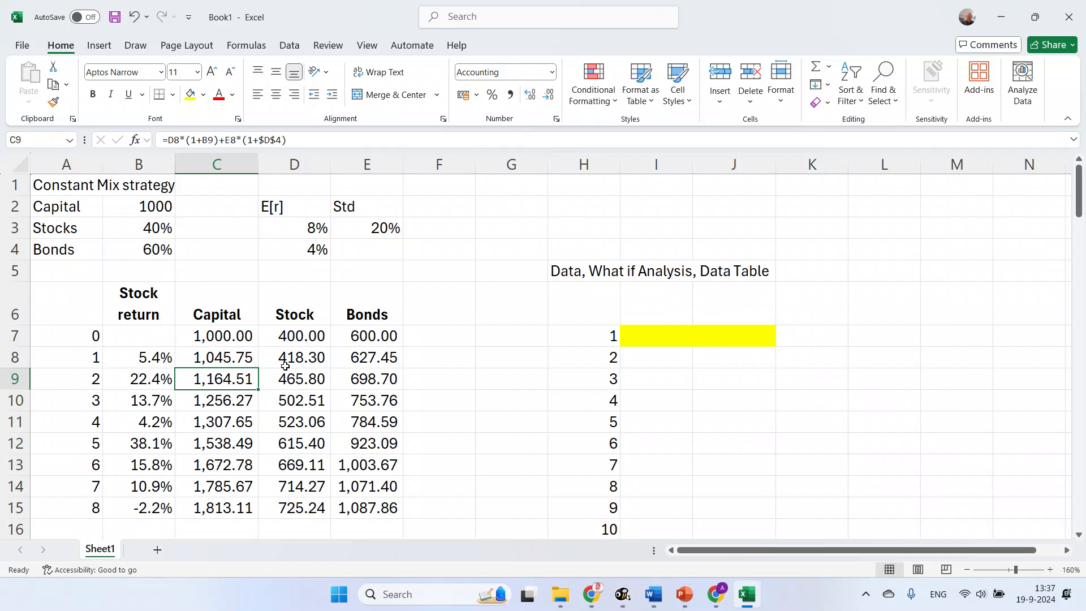
{"action": "left_click", "coordinate": [217, 466]}
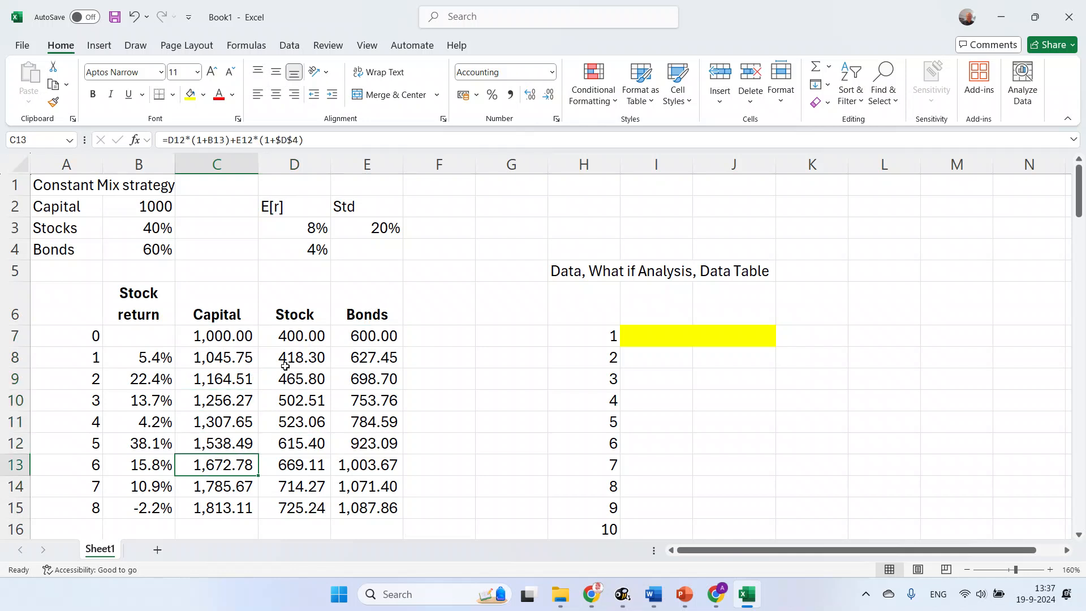
{"action": "left_click", "coordinate": [216, 508]}
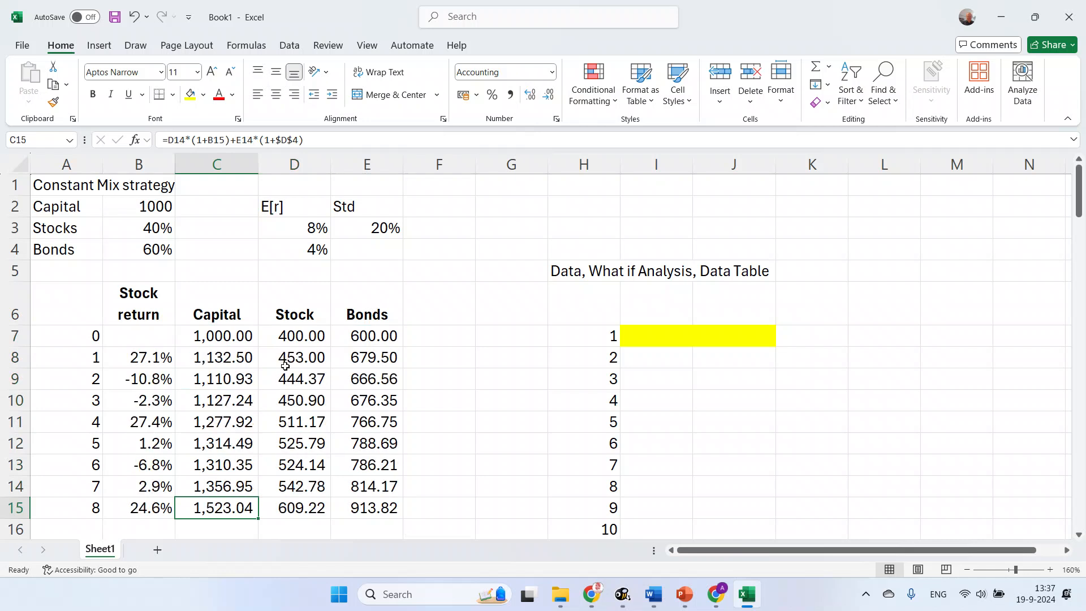
{"action": "left_click", "coordinate": [367, 508]}
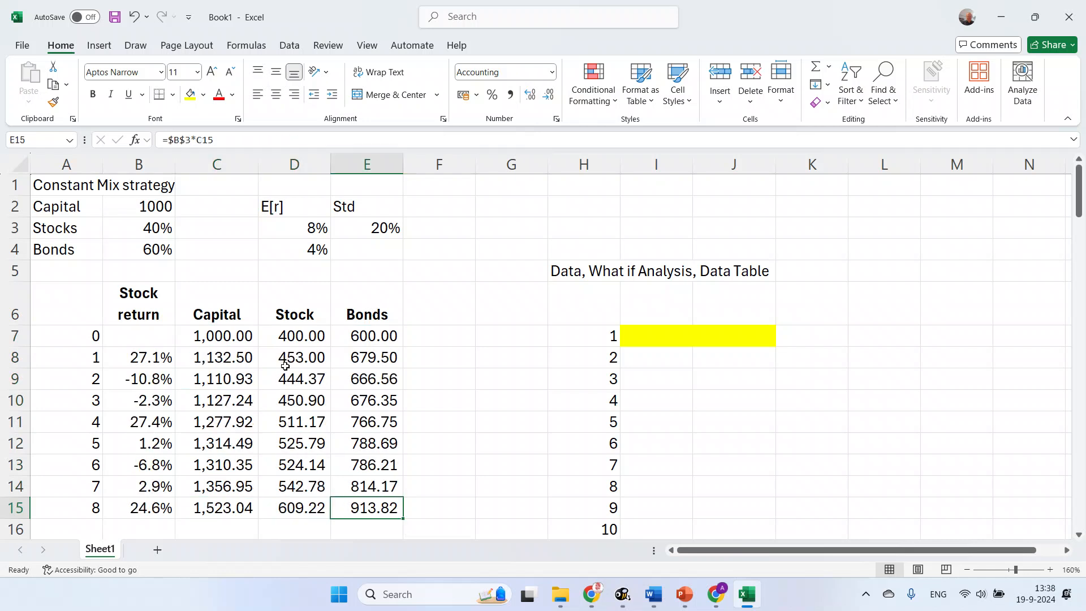
{"action": "left_click", "coordinate": [656, 465]}
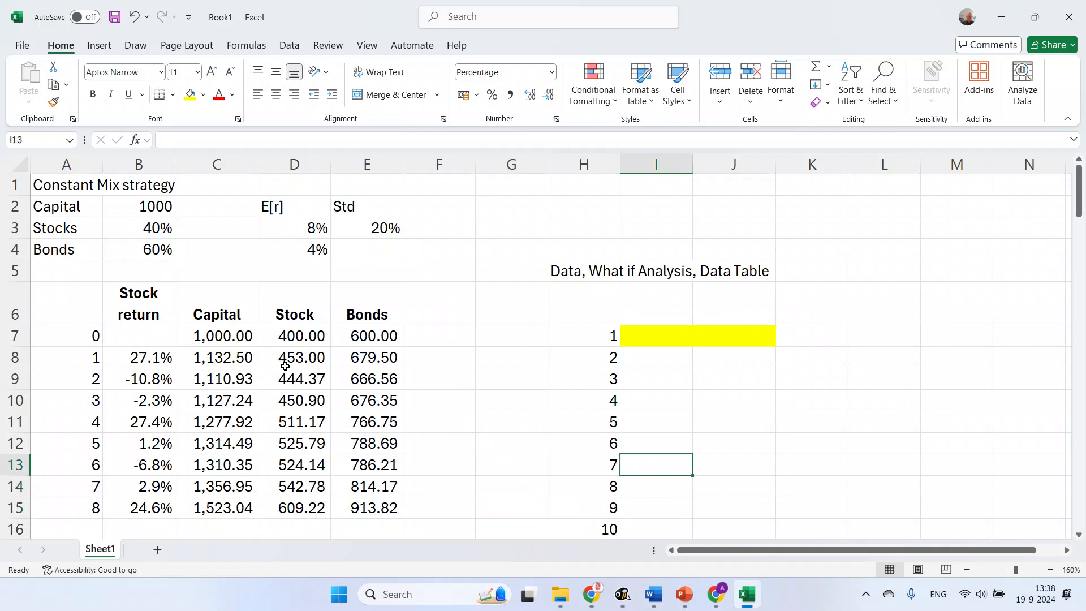
{"action": "left_click", "coordinate": [655, 357]}
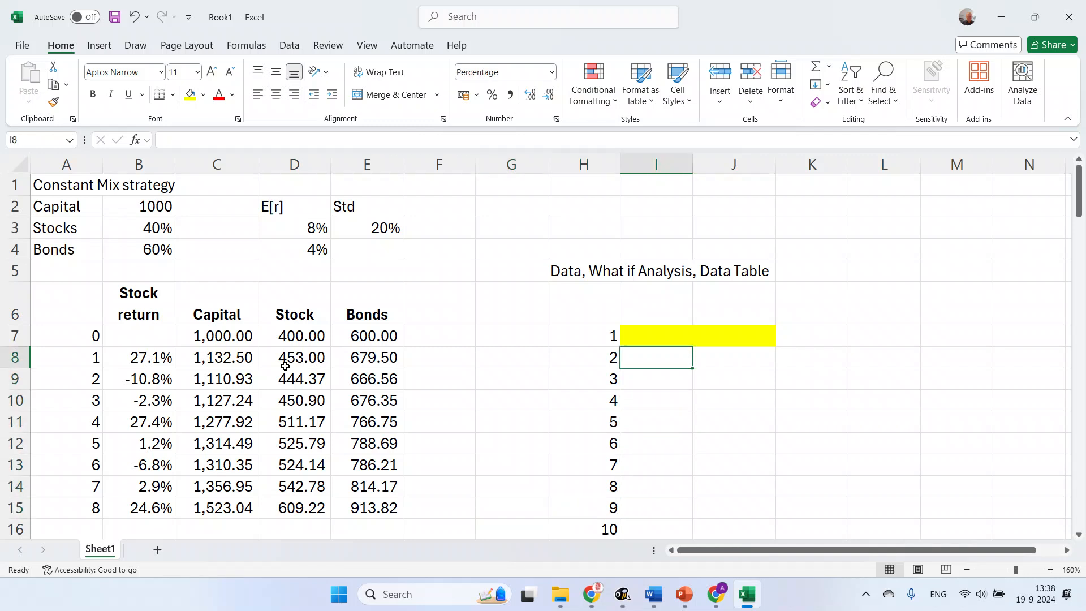
- Link scenario 1's Capital cell J7 to the period-8 capital in C15
{"action": "left_click", "coordinate": [655, 335]}
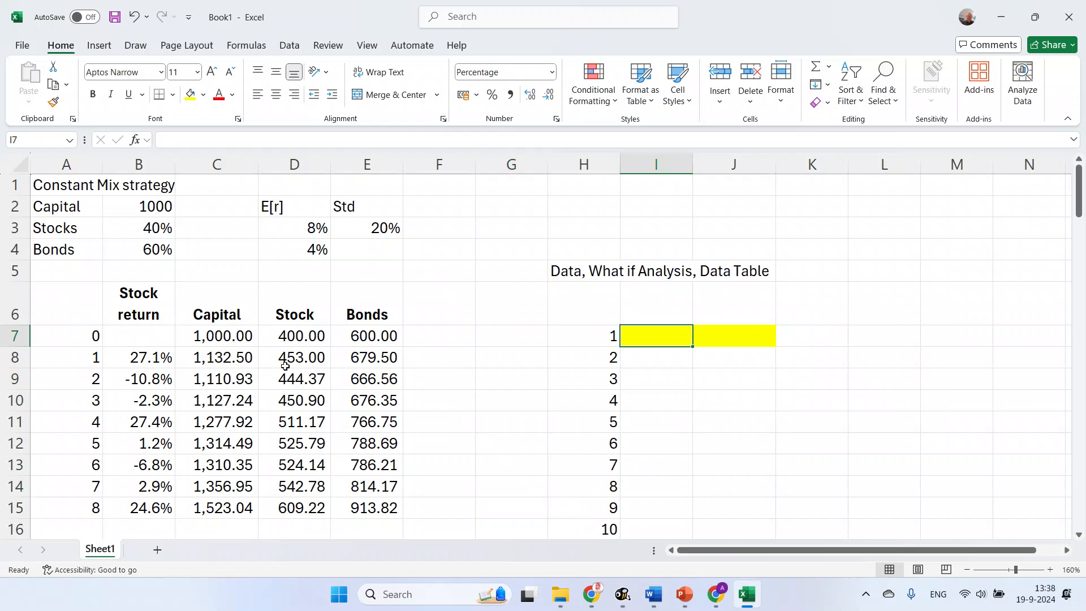
{"action": "left_click", "coordinate": [583, 335]}
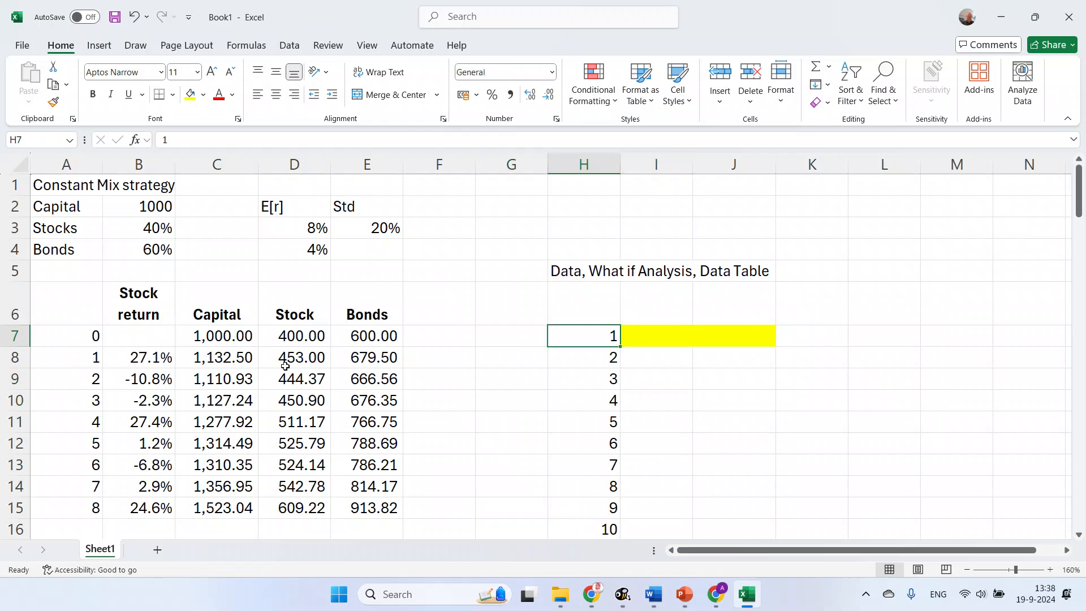
{"action": "scroll", "scroll_direction": "down", "scroll_amount": 3}
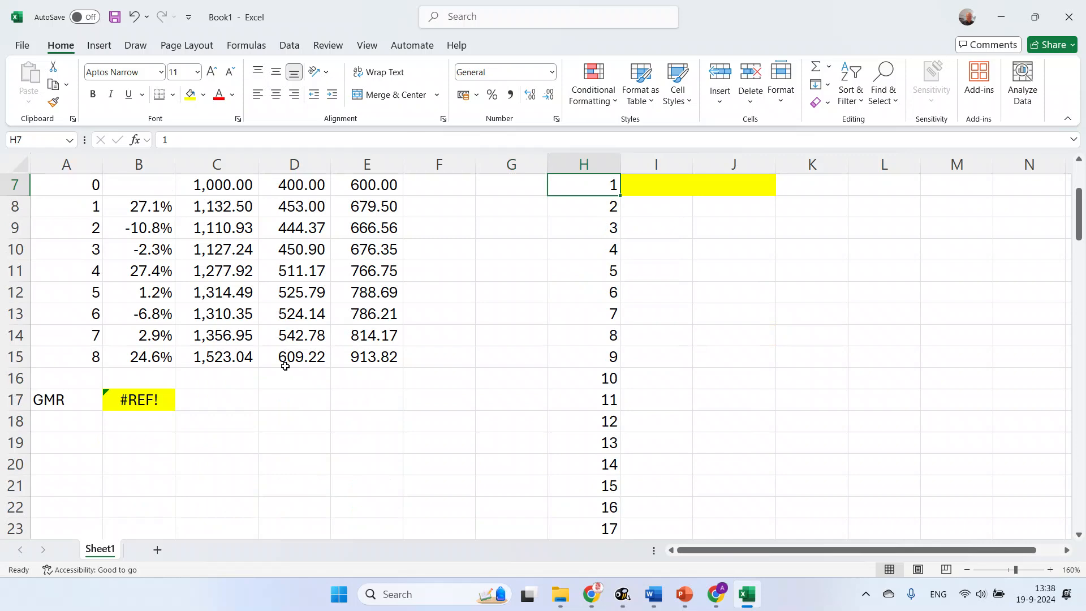
{"action": "scroll", "scroll_direction": "up", "scroll_amount": 3}
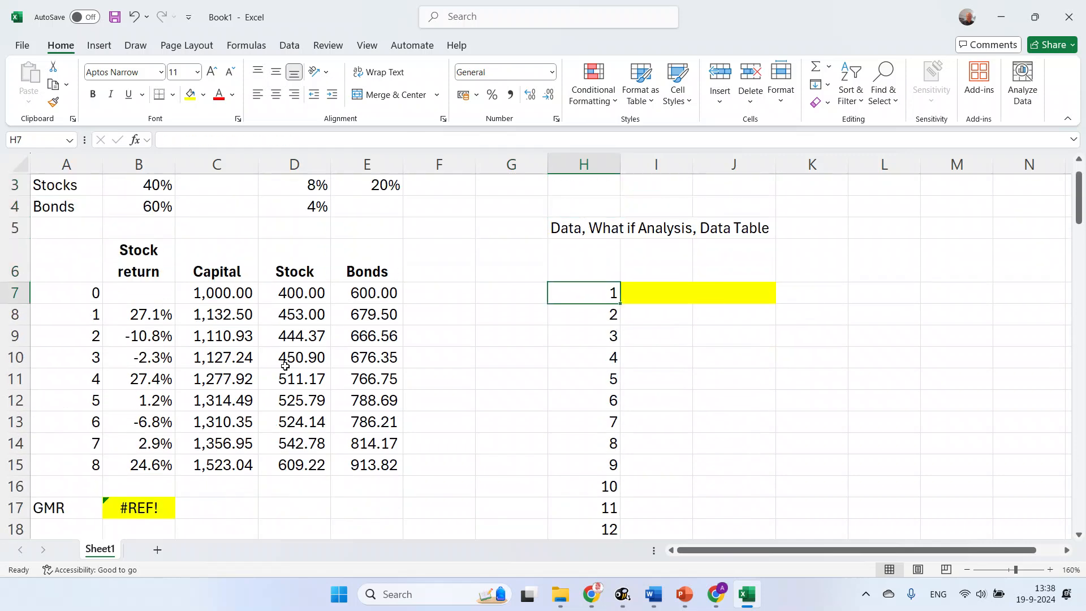
{"action": "left_click", "coordinate": [655, 292]}
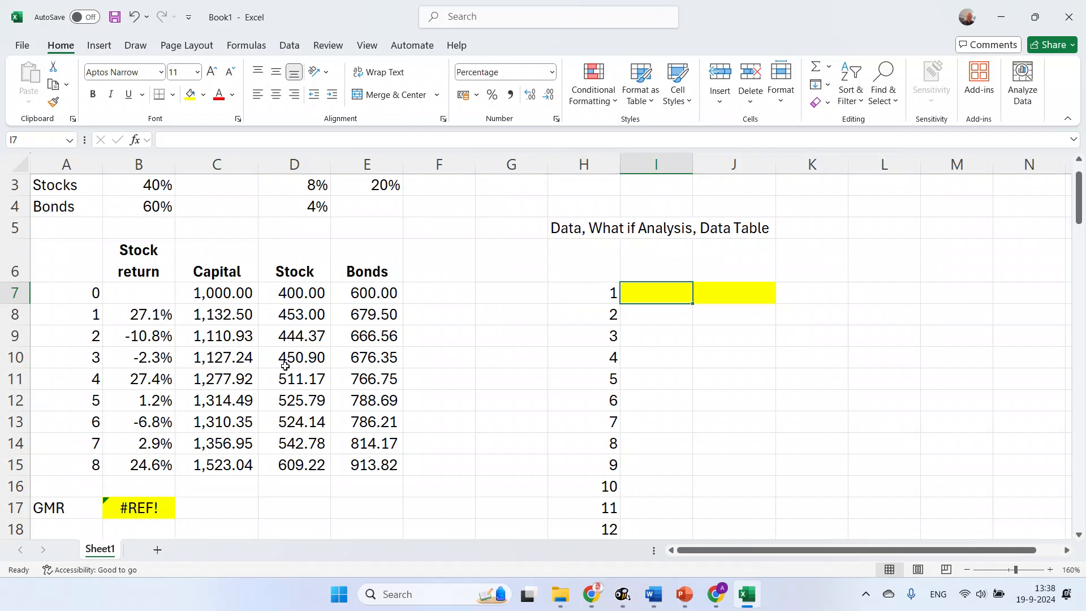
{"action": "type", "text": "="}
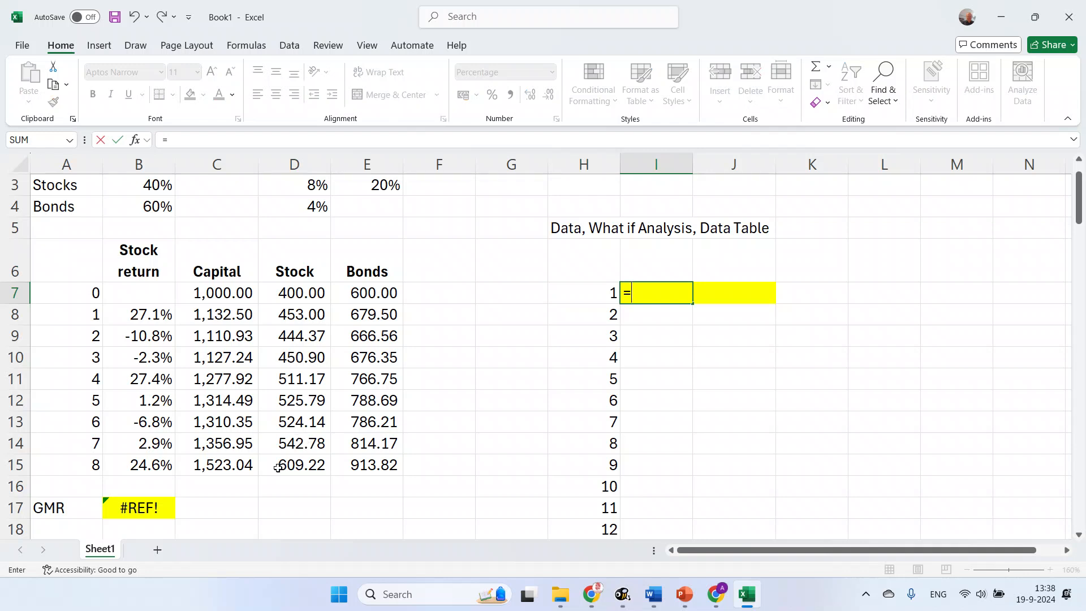
{"action": "key", "text": "Escape"}
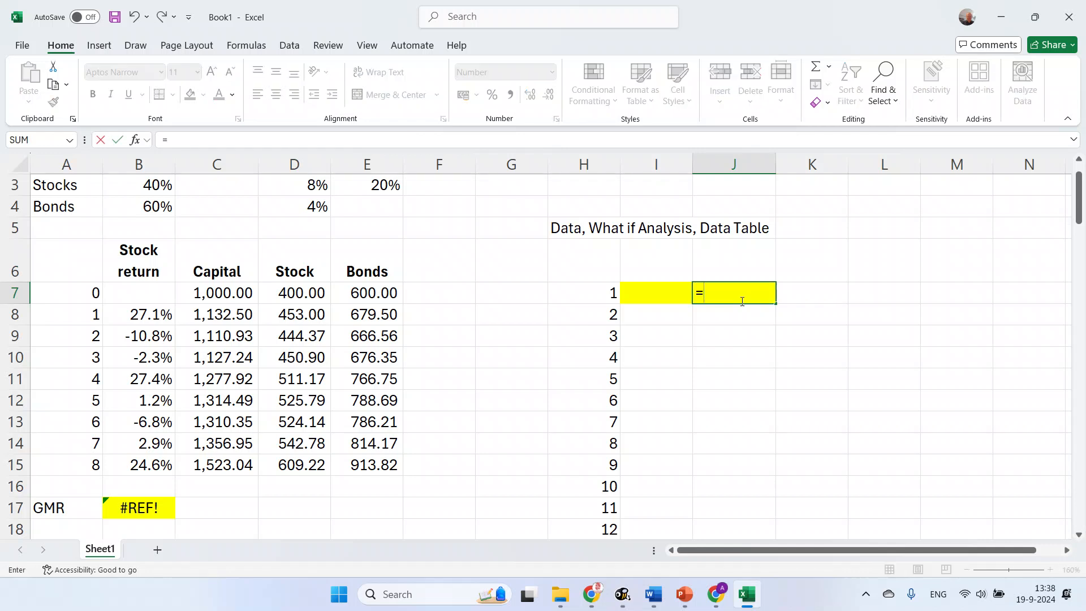
{"action": "left_click", "coordinate": [218, 465]}
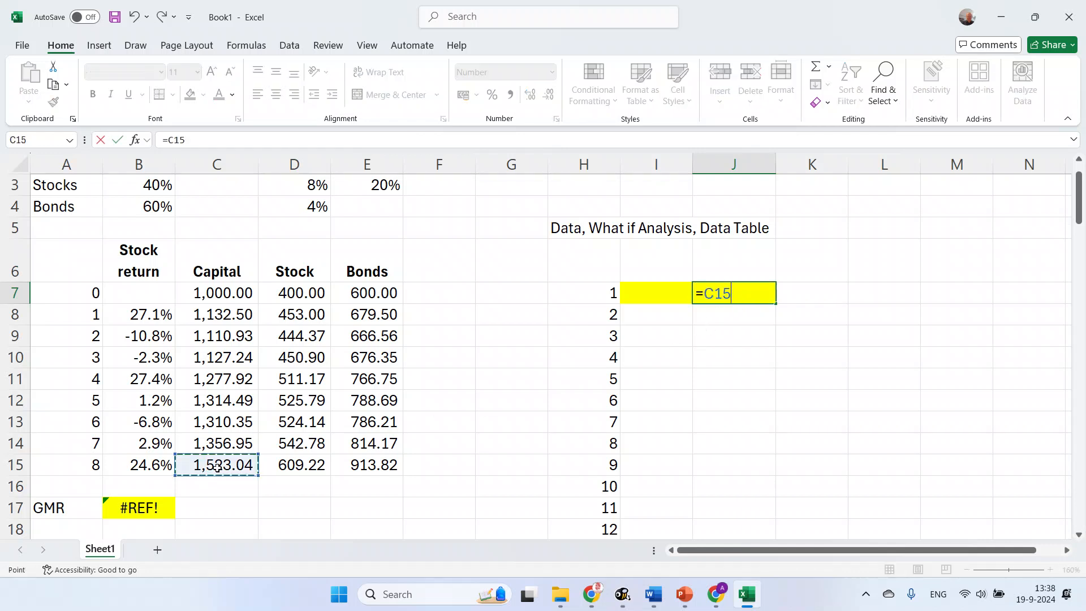
{"action": "key", "text": "Return"}
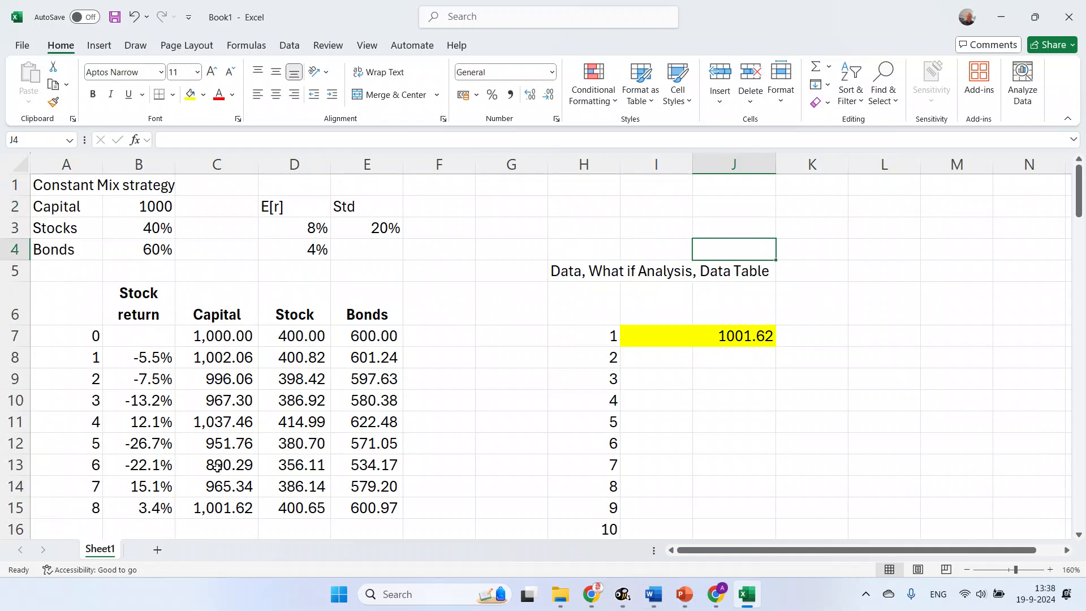
- Head the scenario columns with Capital and GMR labels
{"action": "type", "text": "Ca"}
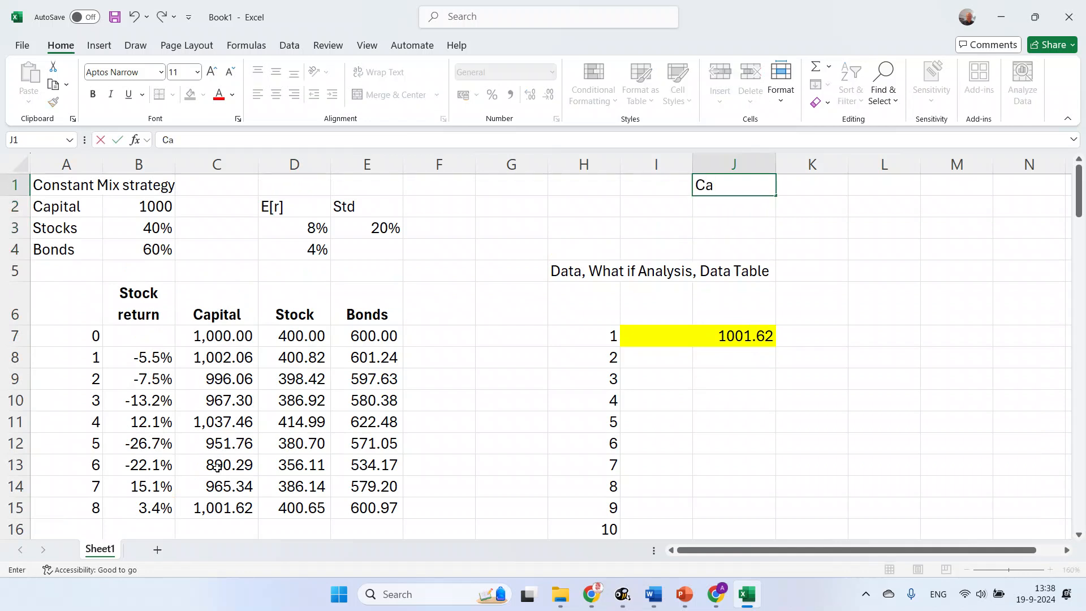
{"action": "type", "text": "pialt"}
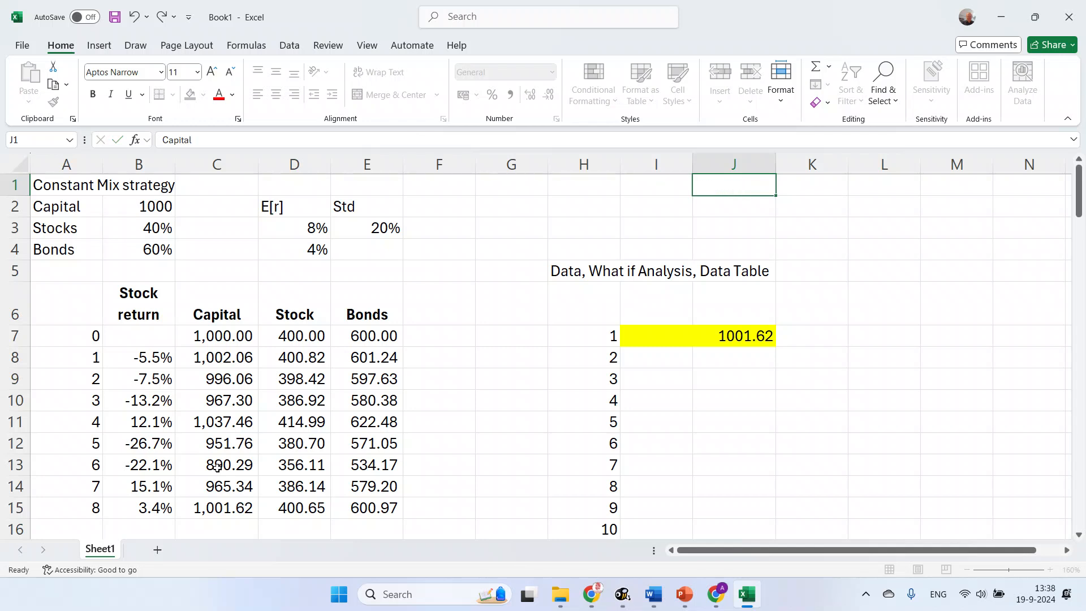
{"action": "type", "text": "GMR"}
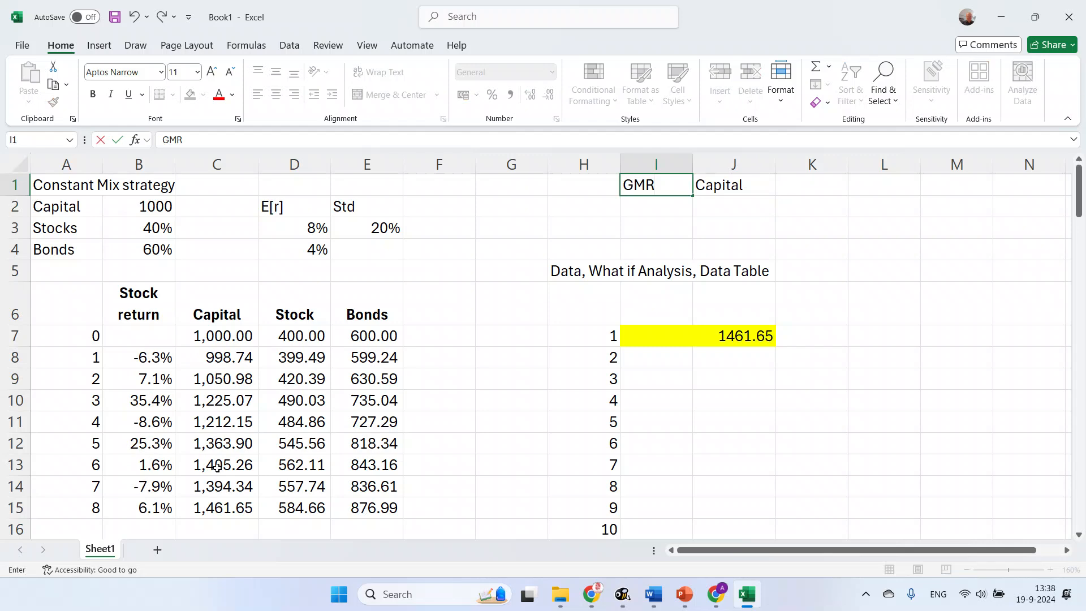
{"action": "left_click", "coordinate": [512, 358]}
{"action": "type", "text": "="}
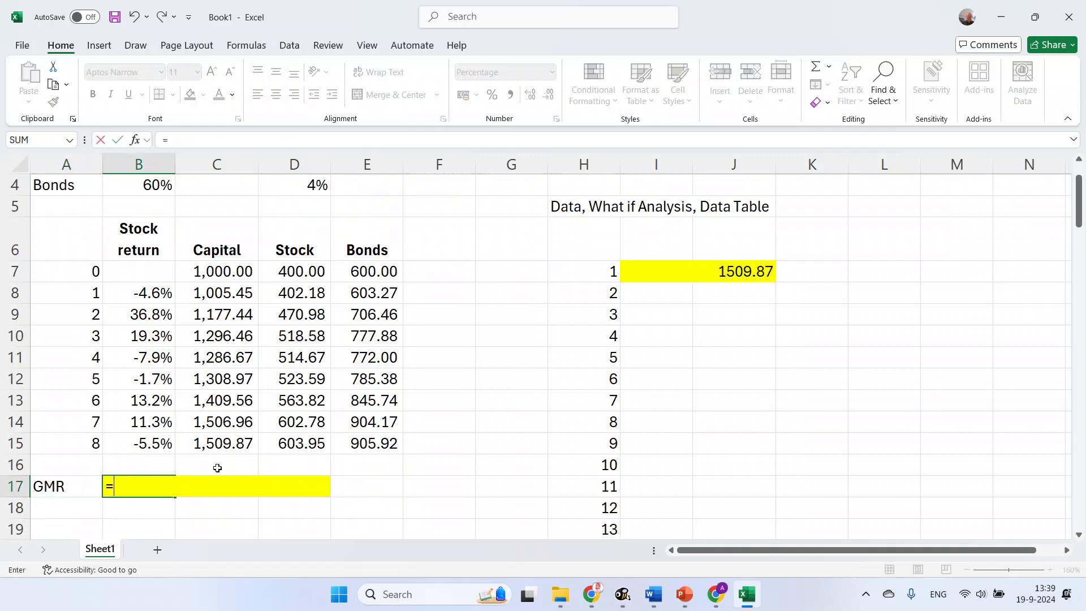
- Compute the geometric mean return in B17 as =PRODUCT(1+B8:B15)^(1/8)-1
{"action": "type", "text": "product("}
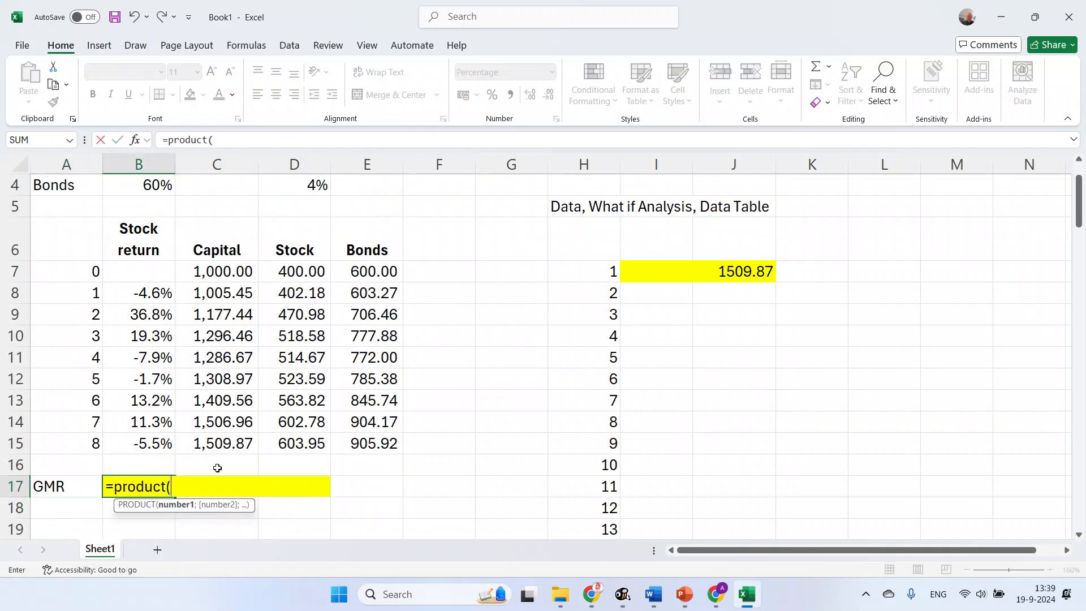
{"action": "type", "text": "1+B8:B15"}
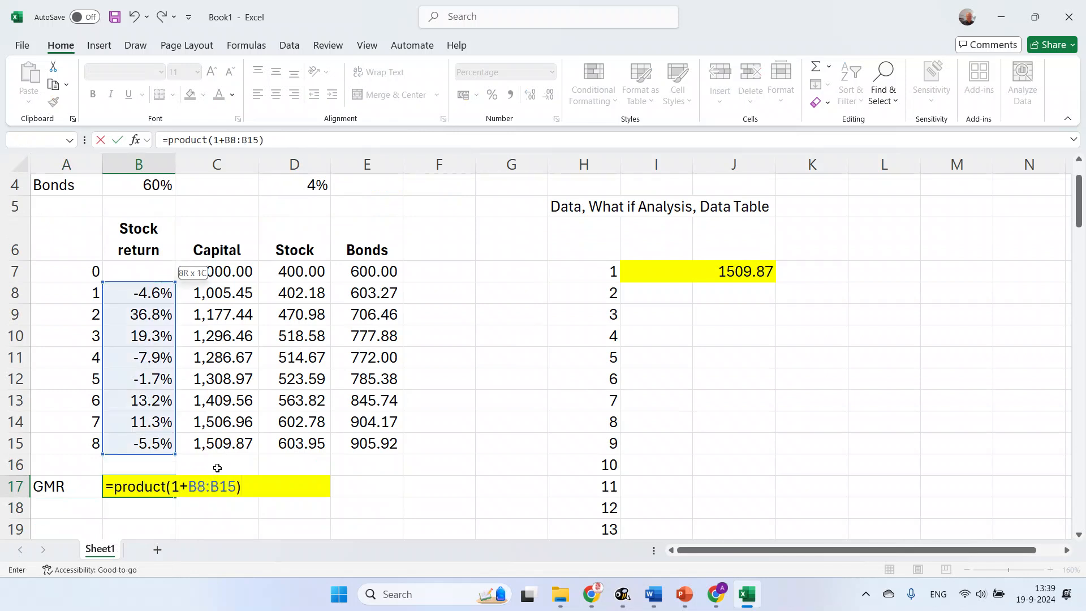
{"action": "type", "text": "^(1/"}
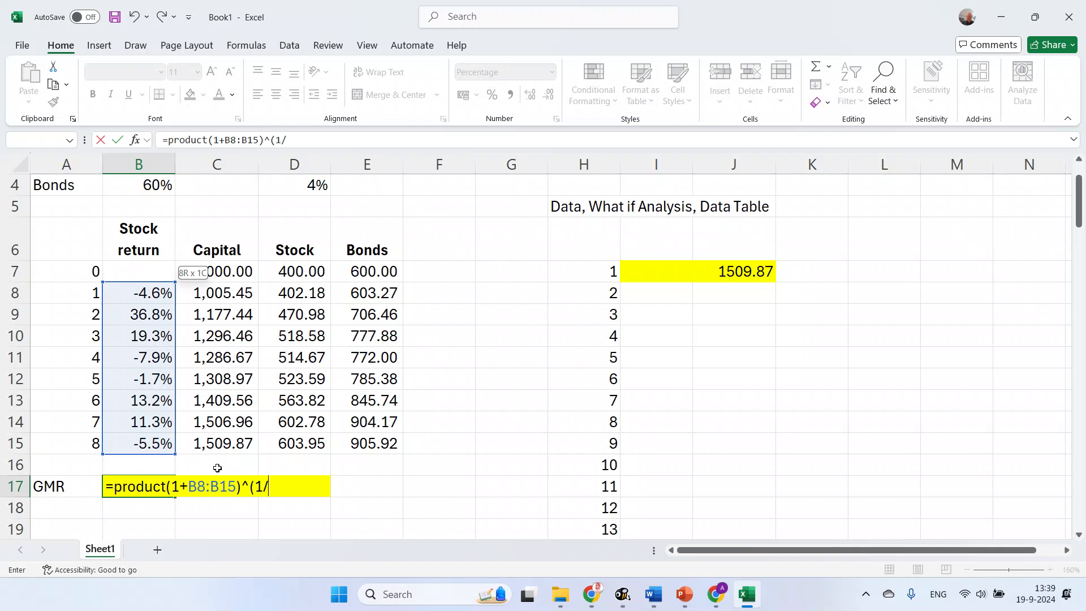
{"action": "type", "text": "8)-1}"}
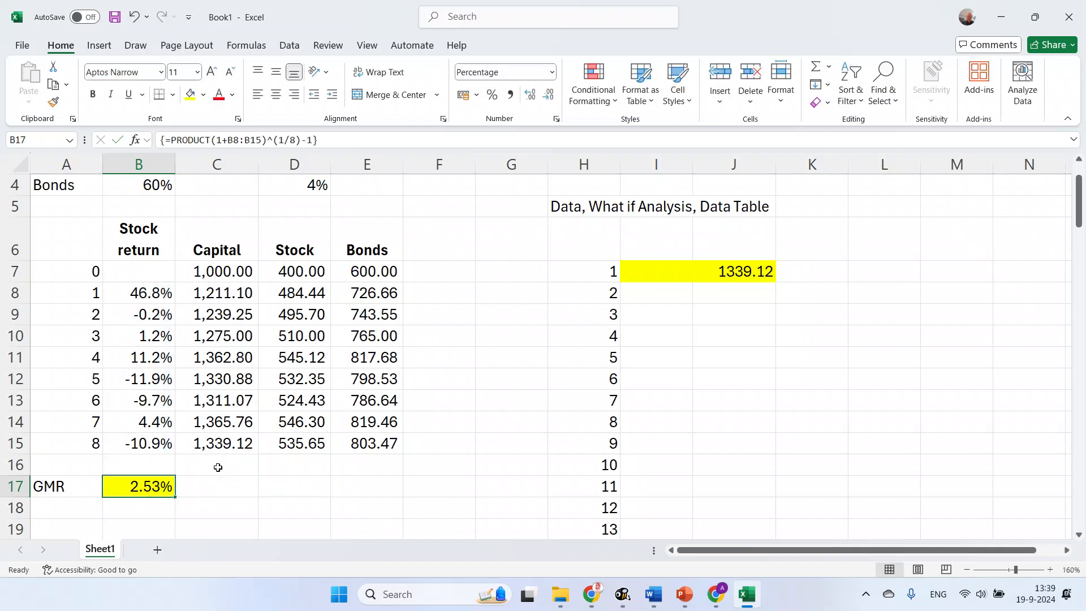
- Link scenario 1's GMR cell to B17 and verify the final capital formula
{"action": "left_click", "coordinate": [656, 271]}
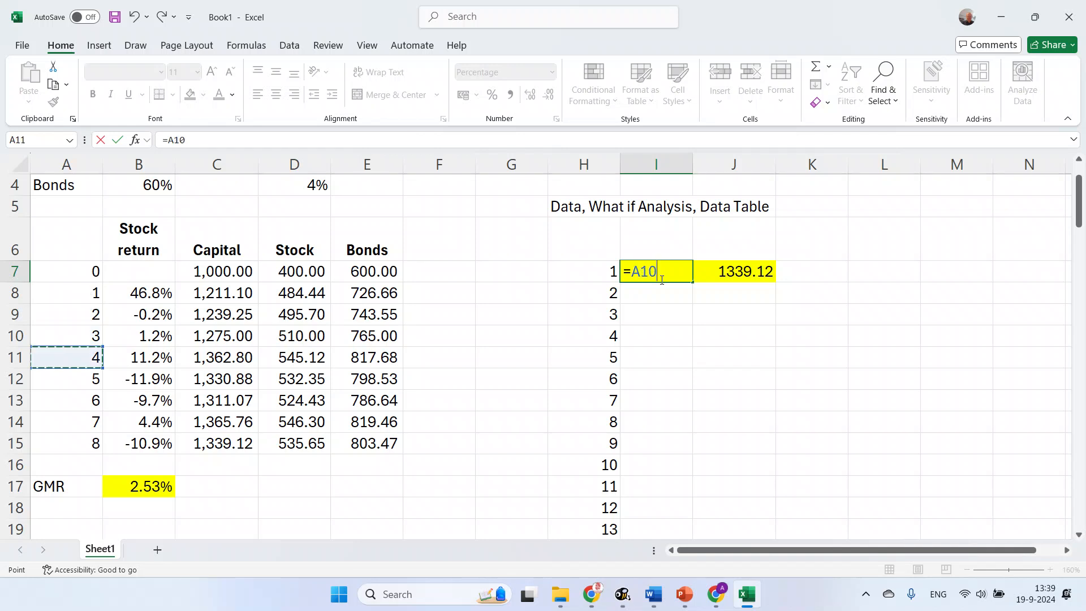
{"action": "left_click", "coordinate": [139, 485]}
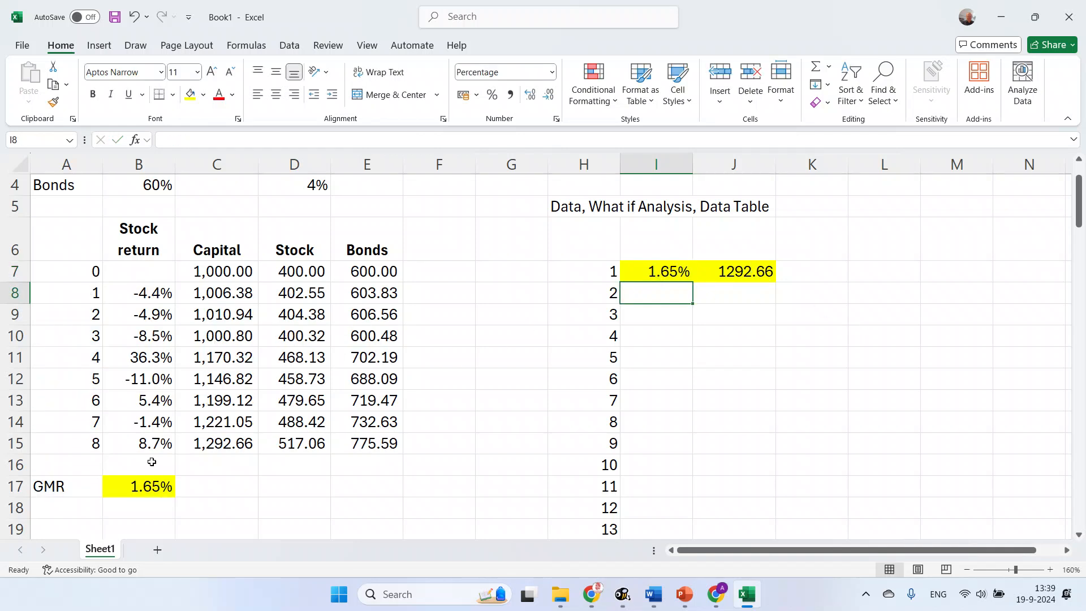
{"action": "left_click", "coordinate": [218, 444]}
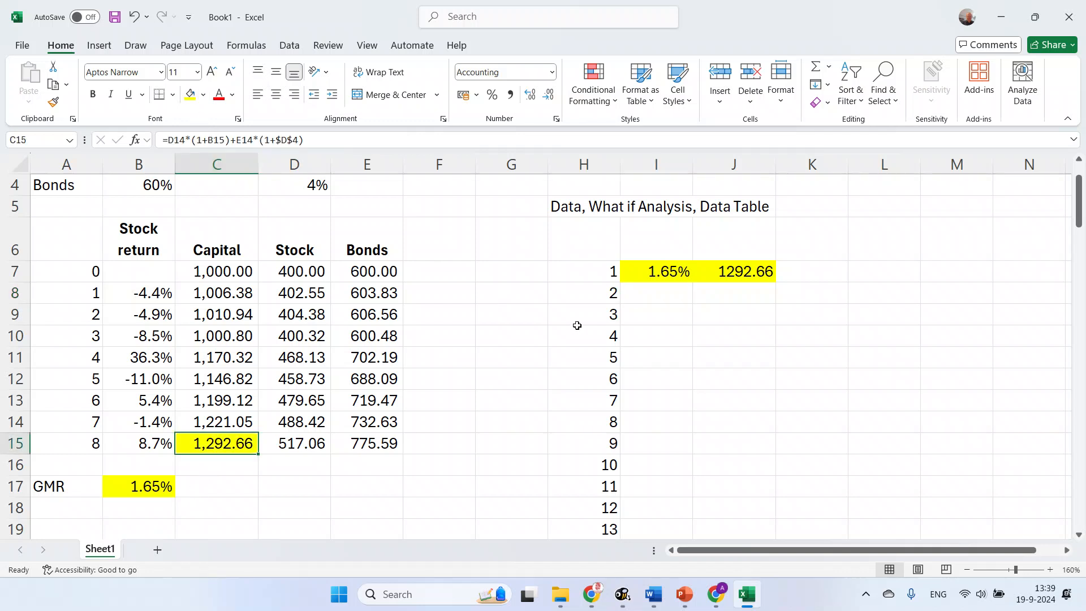
{"action": "mouse_move", "coordinate": [661, 305]}
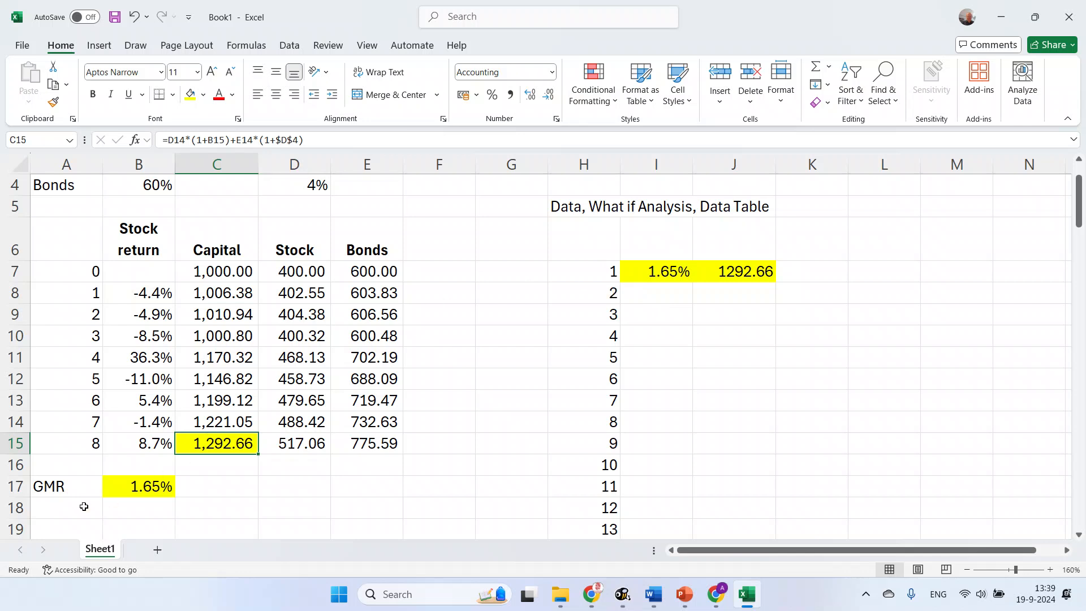
{"action": "mouse_move", "coordinate": [357, 426]}
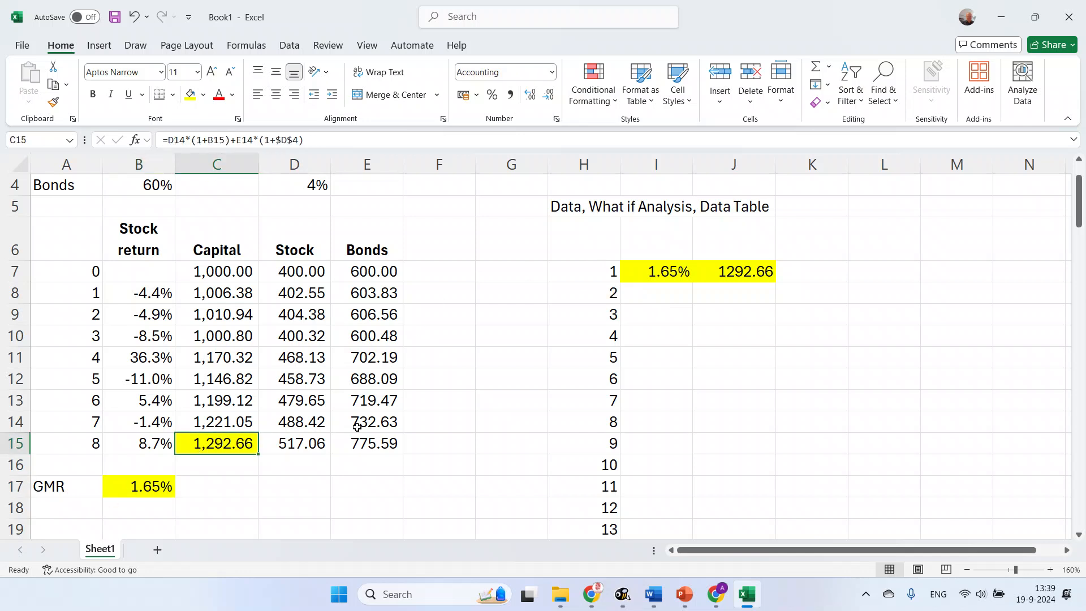
{"action": "mouse_move", "coordinate": [698, 293]}
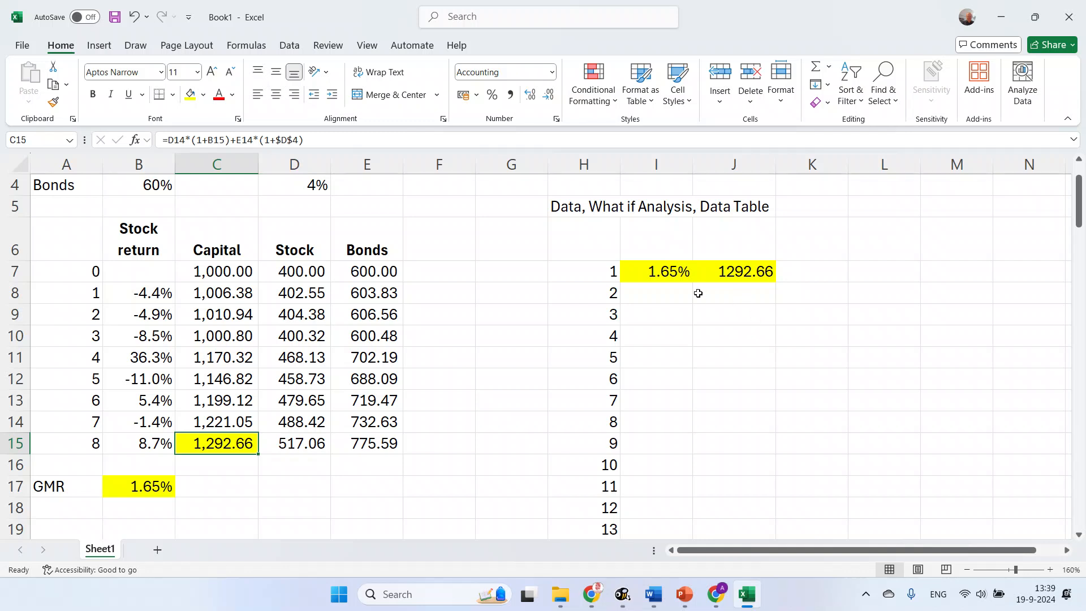
{"action": "left_click", "coordinate": [584, 271]}
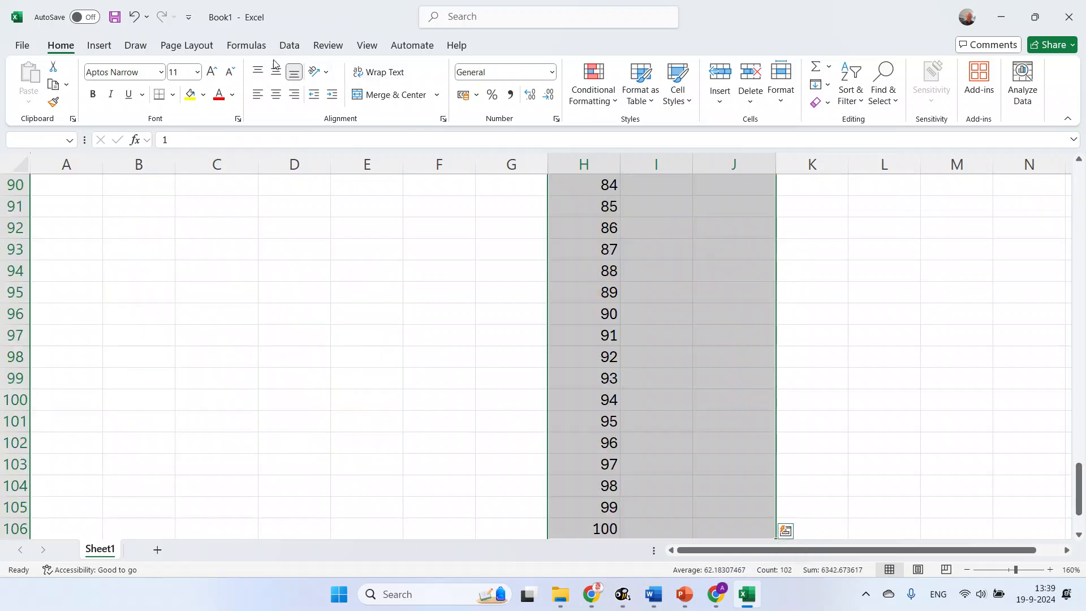
- Run a one-variable Data Table over H7:J106 with column input cell $H$7 to simulate 100 scenarios
{"action": "left_click", "coordinate": [288, 45]}
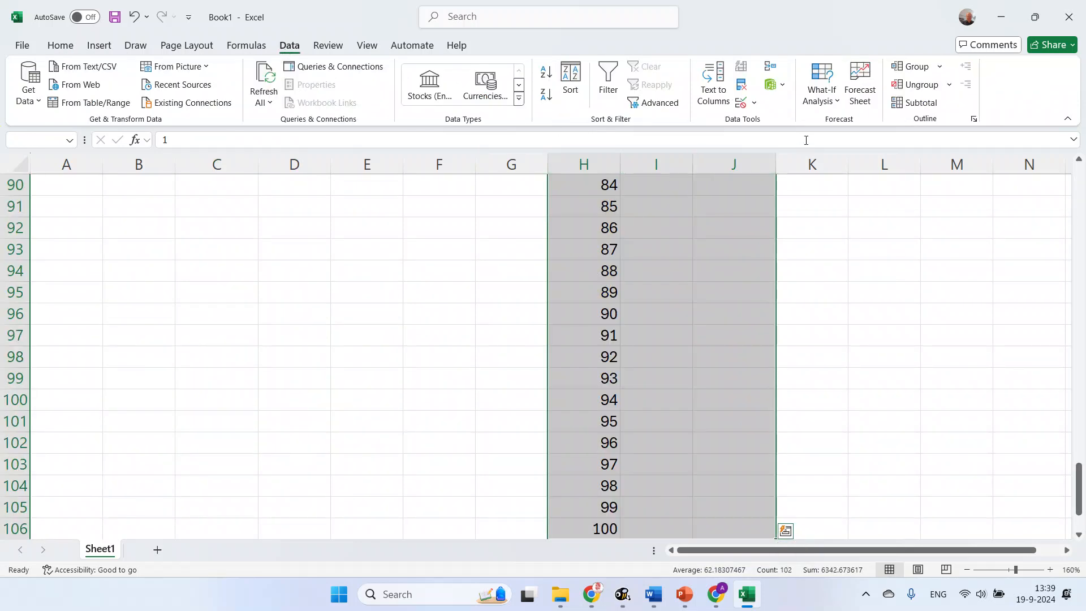
{"action": "left_click", "coordinate": [822, 83]}
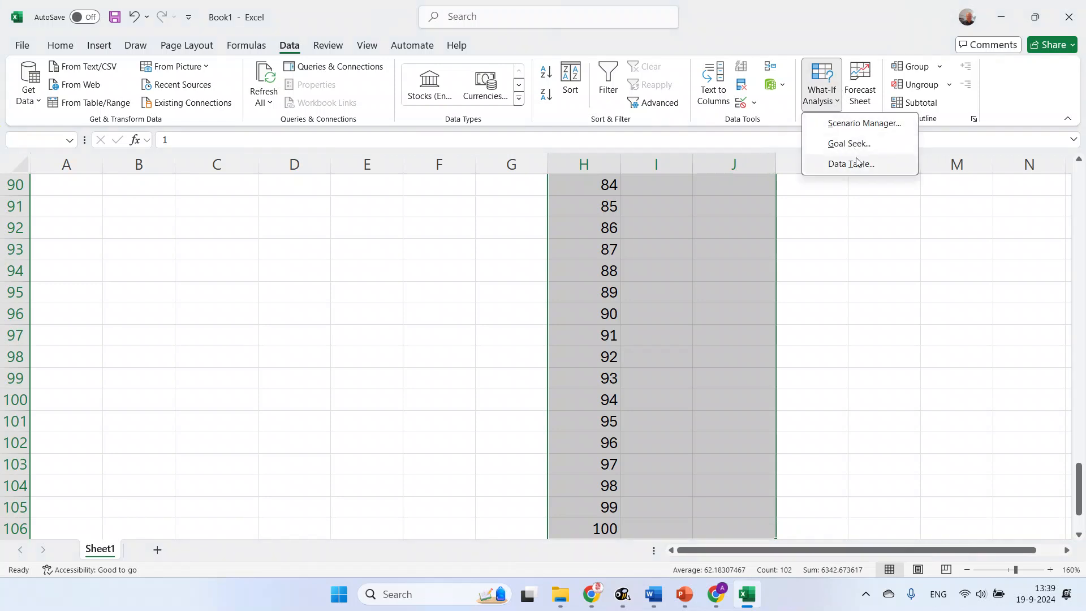
{"action": "left_click", "coordinate": [851, 163]}
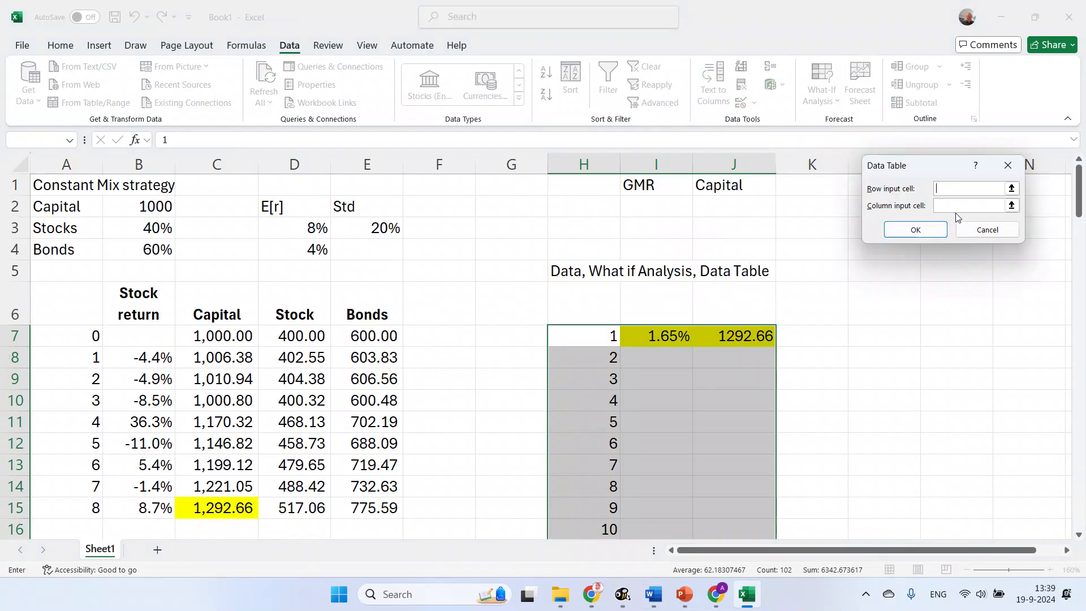
{"action": "left_click", "coordinate": [973, 205]}
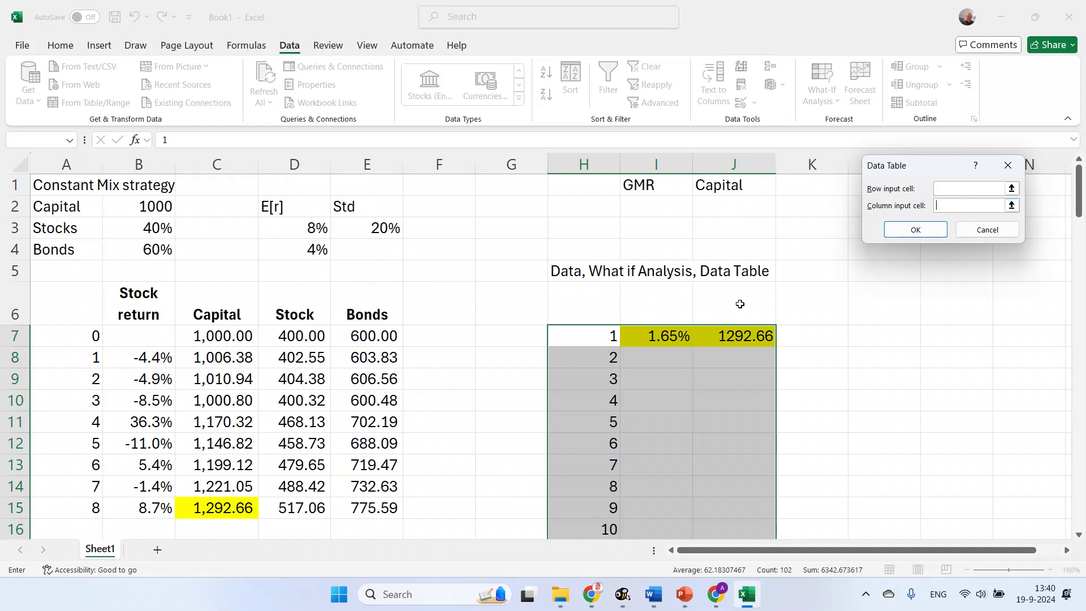
{"action": "left_click", "coordinate": [583, 335]}
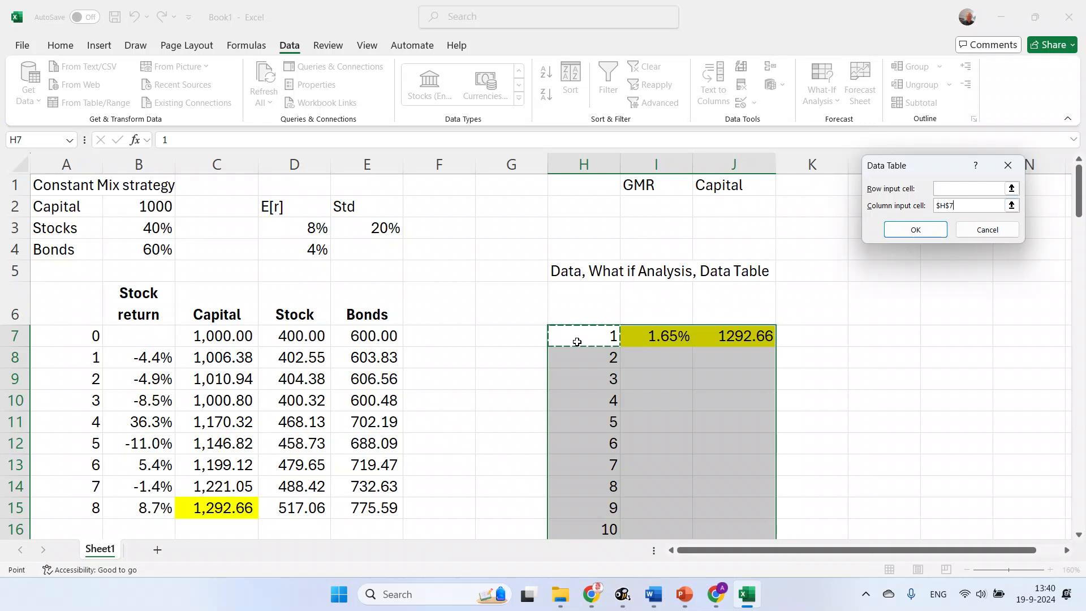
{"action": "mouse_move", "coordinate": [881, 286]}
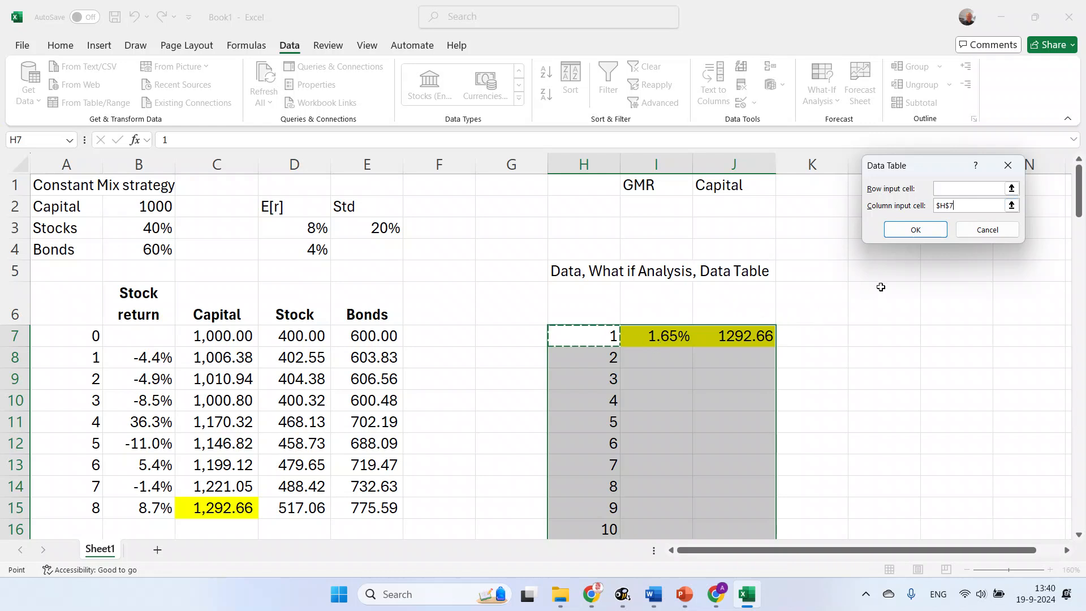
{"action": "mouse_move", "coordinate": [916, 230]}
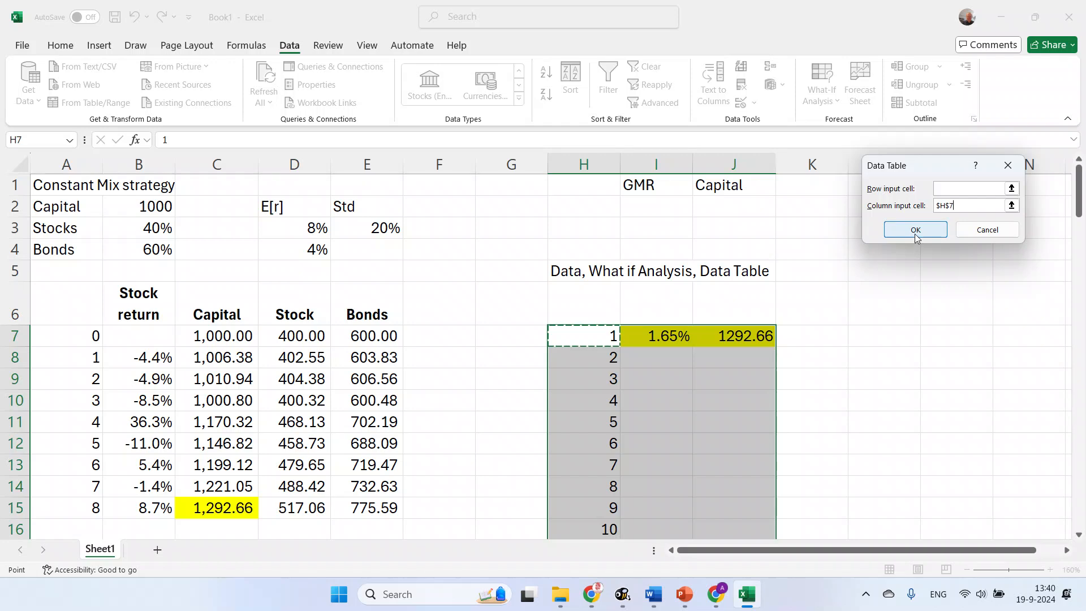
{"action": "left_click", "coordinate": [915, 230]}
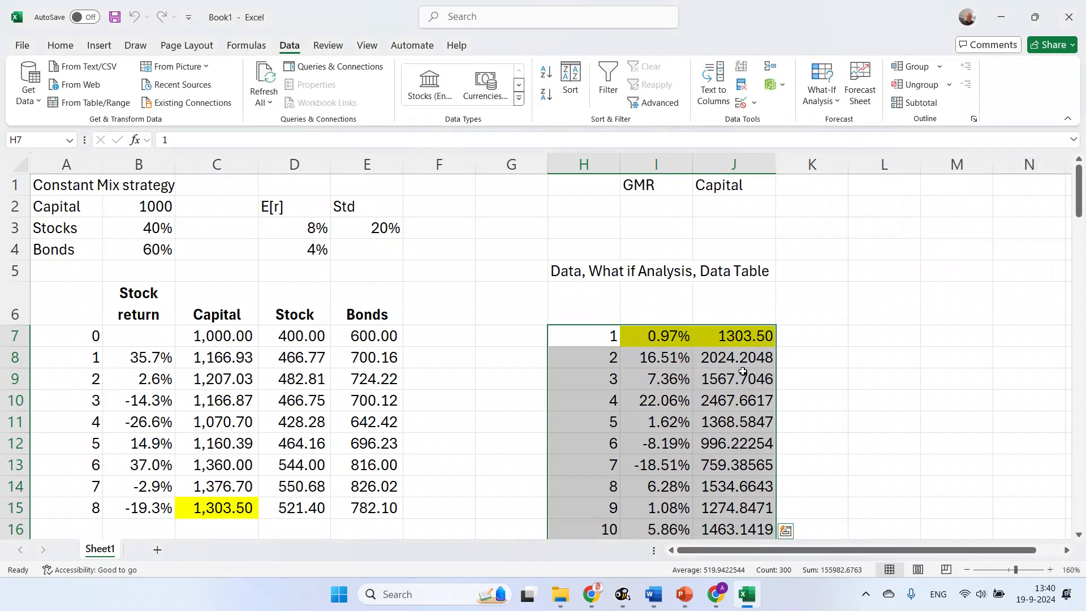
- Show the 100 capital results in Number format with two decimals
{"action": "left_click", "coordinate": [733, 336]}
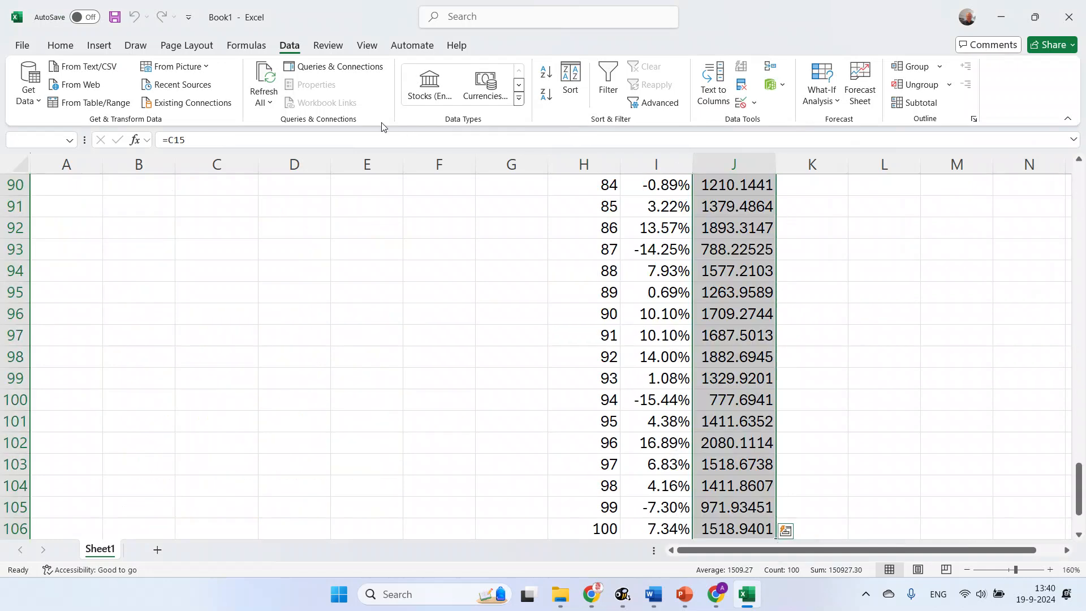
{"action": "left_click", "coordinate": [60, 45]}
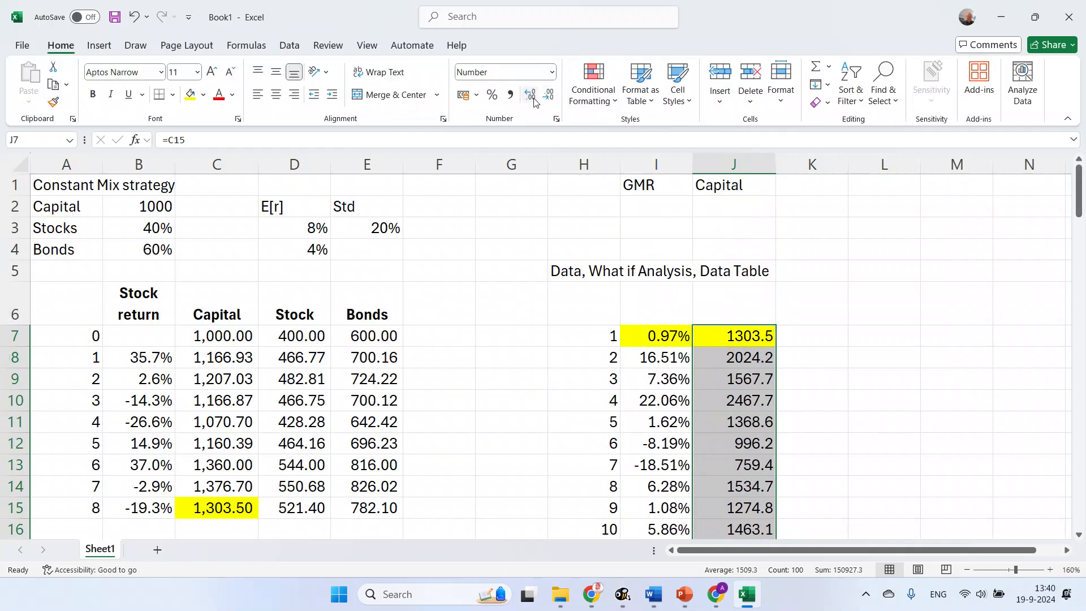
{"action": "left_click", "coordinate": [547, 95]}
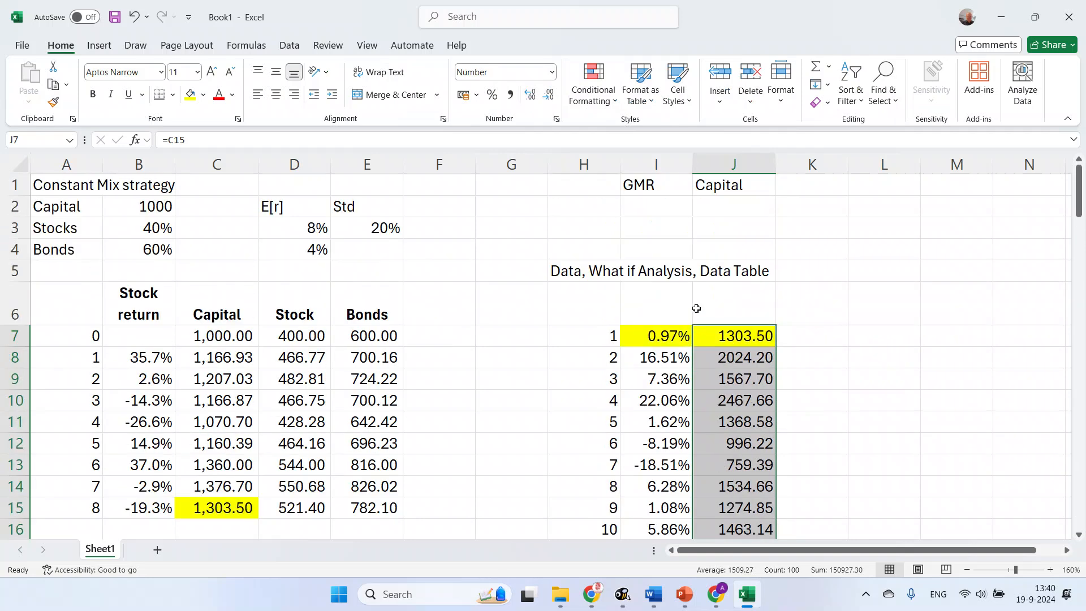
{"action": "left_click", "coordinate": [584, 249]}
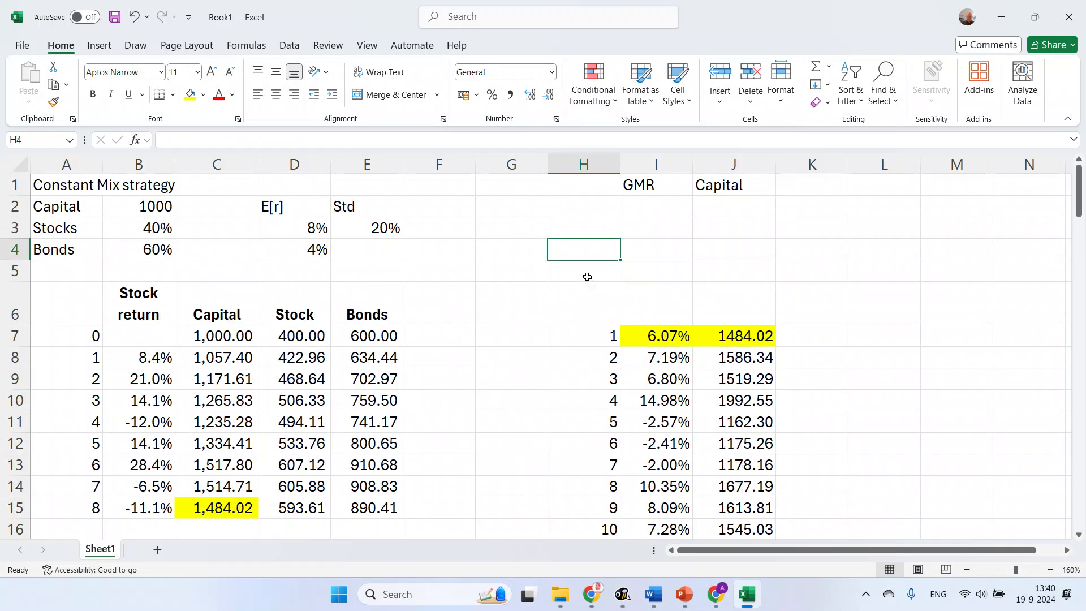
- Add an average row with =AVERAGE of the capital and GMR columns, GMR to one more decimal
{"action": "left_click", "coordinate": [583, 206]}
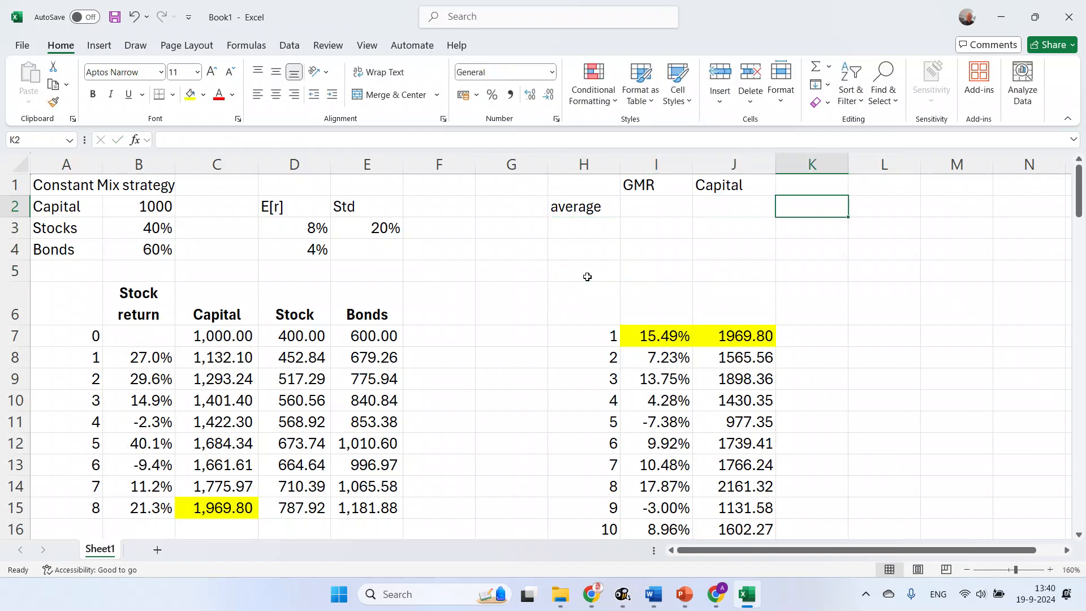
{"action": "type", "text": "=average(J7:J106"}
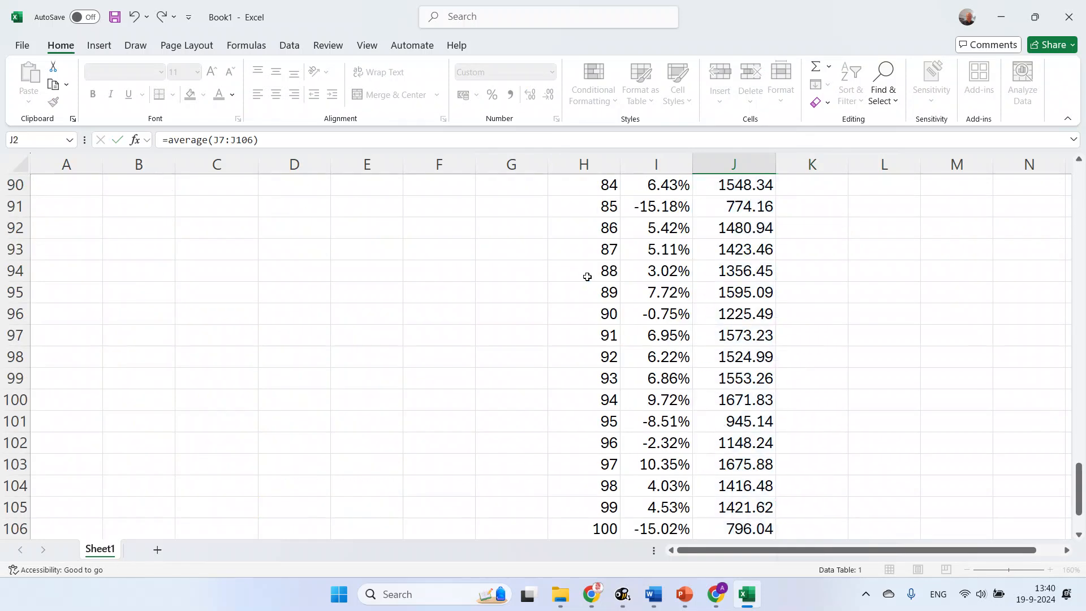
{"action": "scroll", "scroll_direction": "up", "scroll_amount": 3}
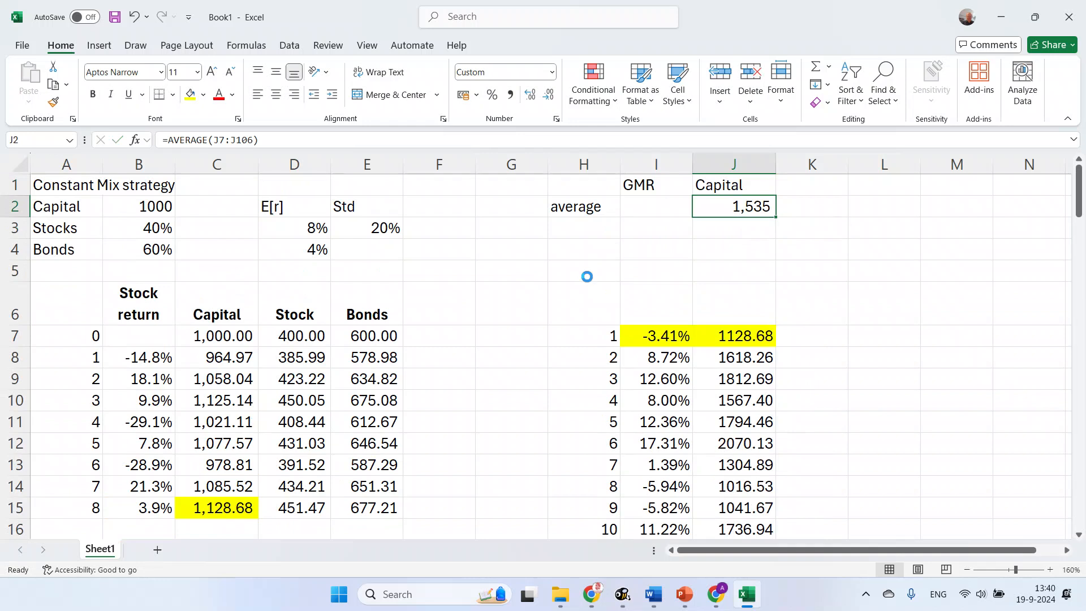
{"action": "left_click", "coordinate": [656, 206]}
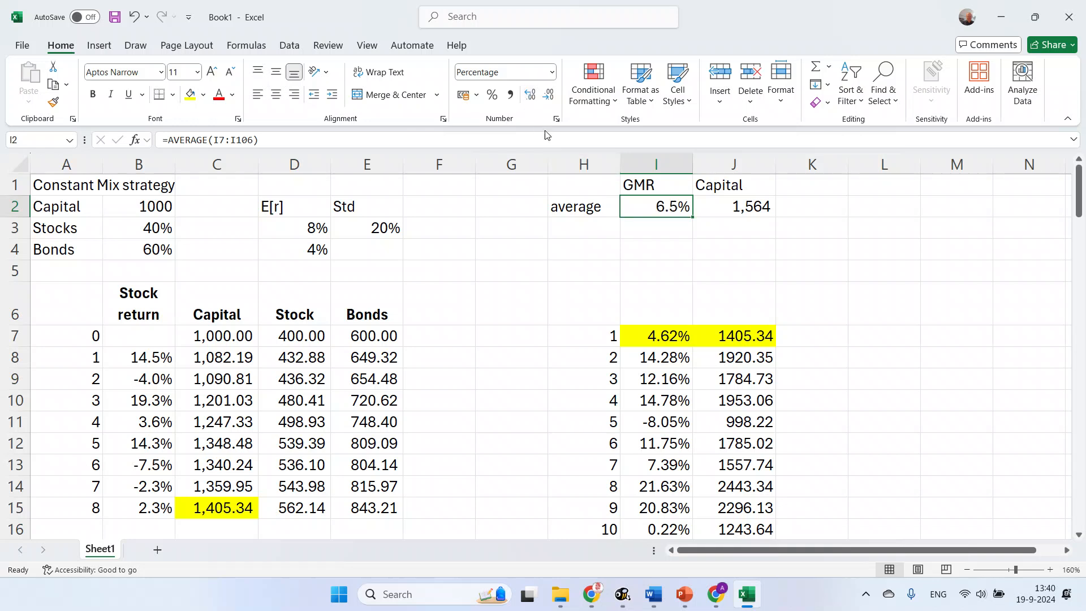
{"action": "left_click", "coordinate": [583, 206]}
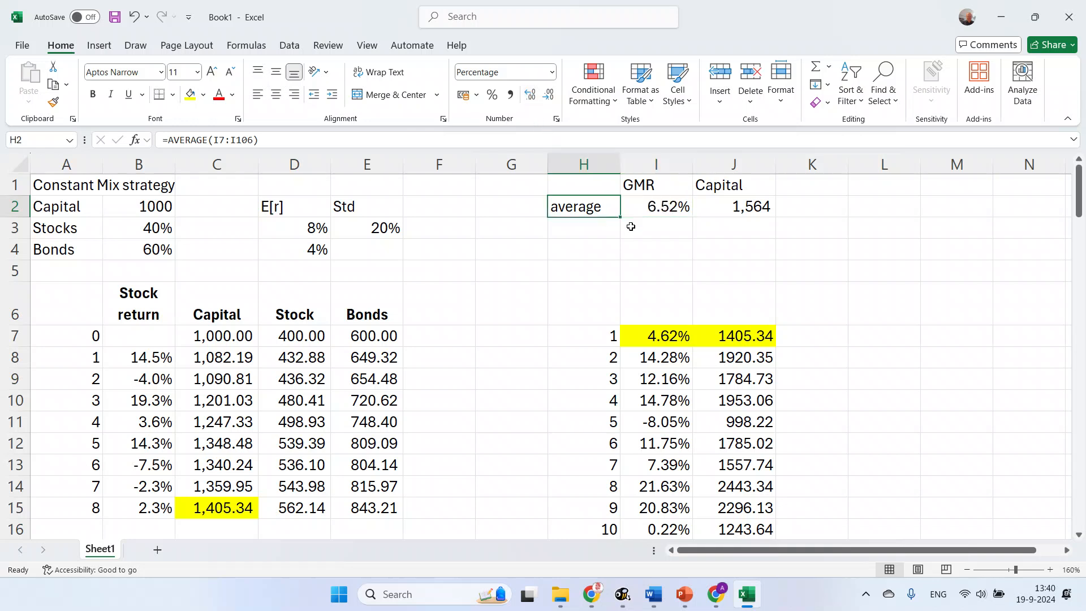
{"action": "left_click", "coordinate": [583, 227]}
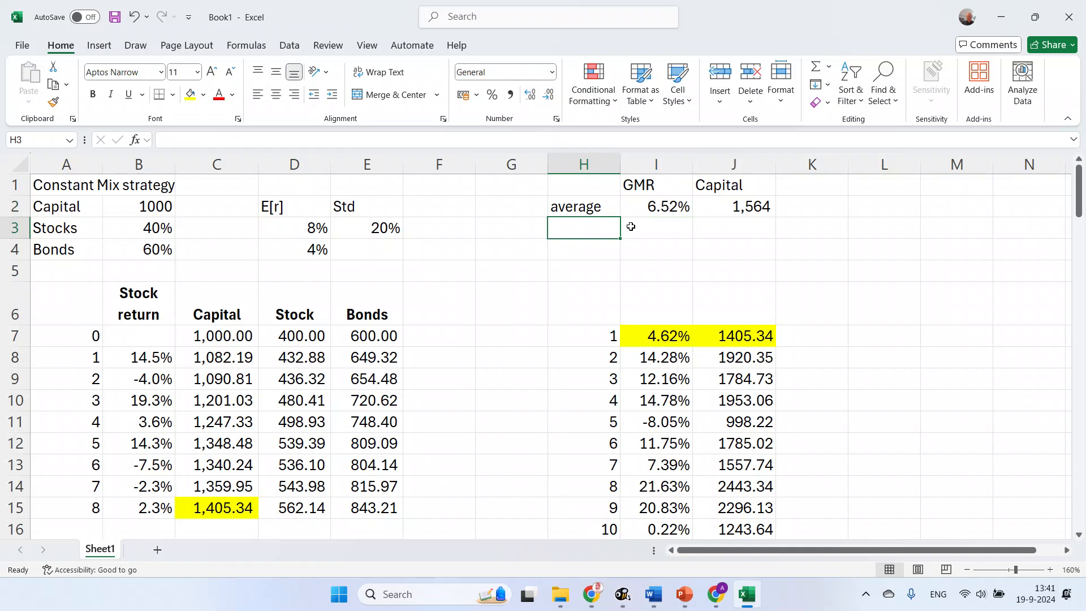
- Recalculate with F9 several times so the 100 scenarios and their averages redraw
{"action": "key", "text": "f9"}
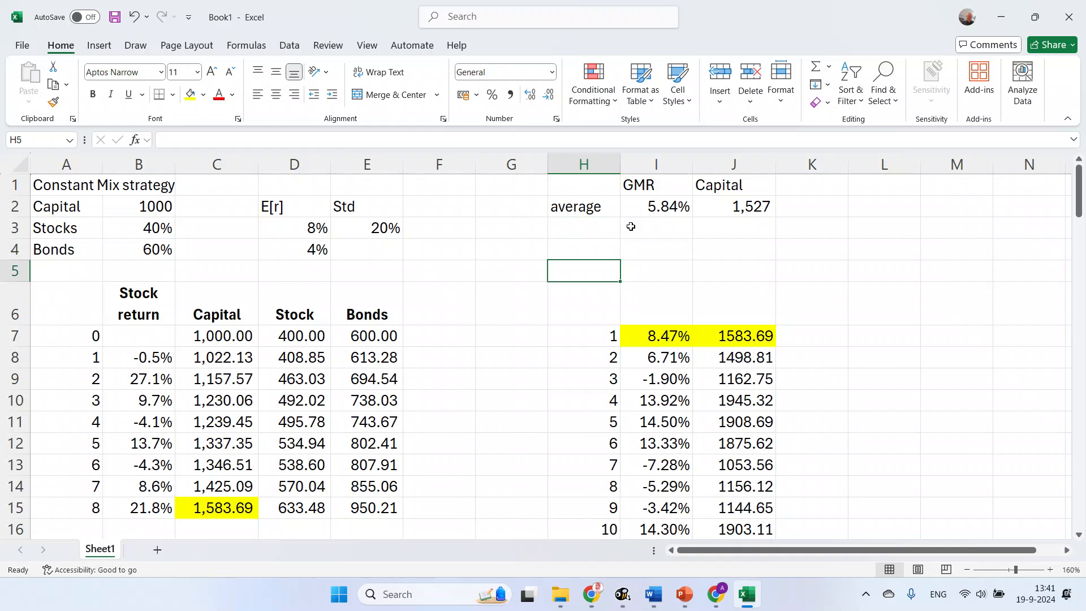
{"action": "key", "text": "f9"}
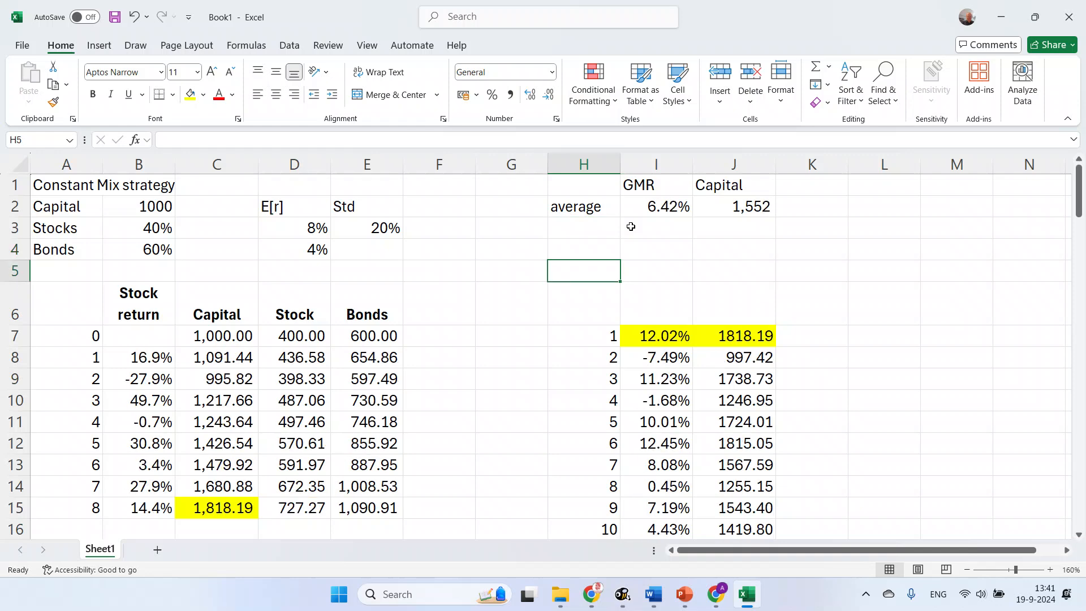
{"action": "key", "text": "F9"}
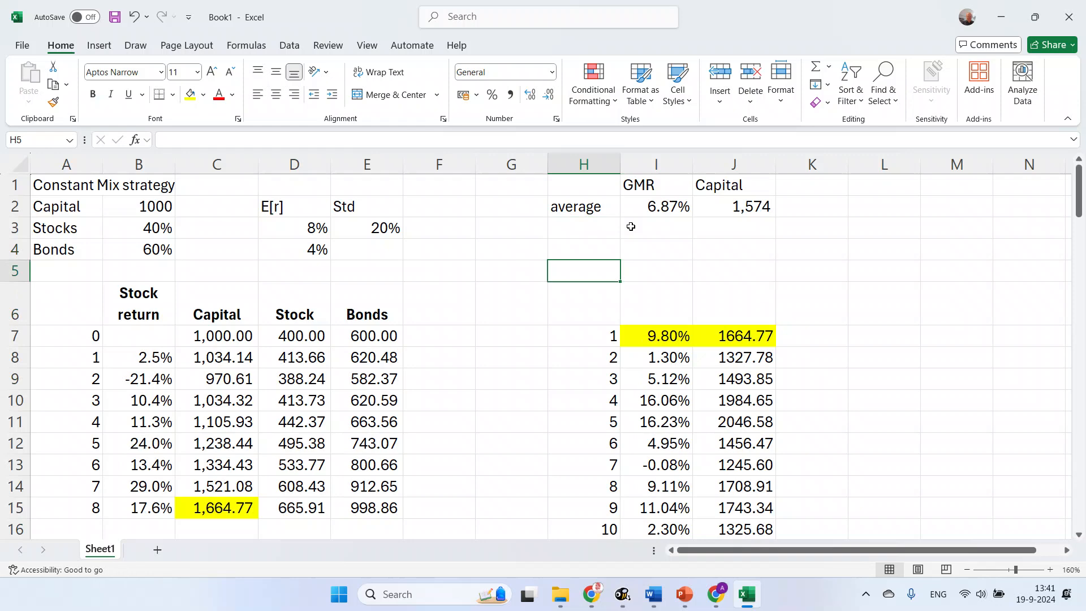
{"action": "key", "text": "f9"}
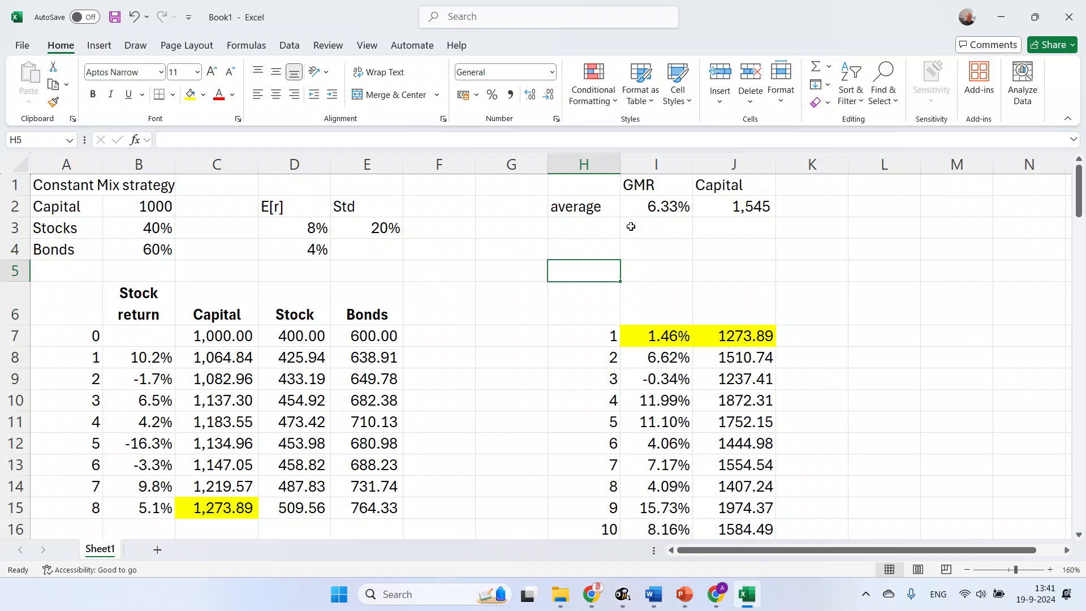
{"action": "mouse_move", "coordinate": [600, 210]}
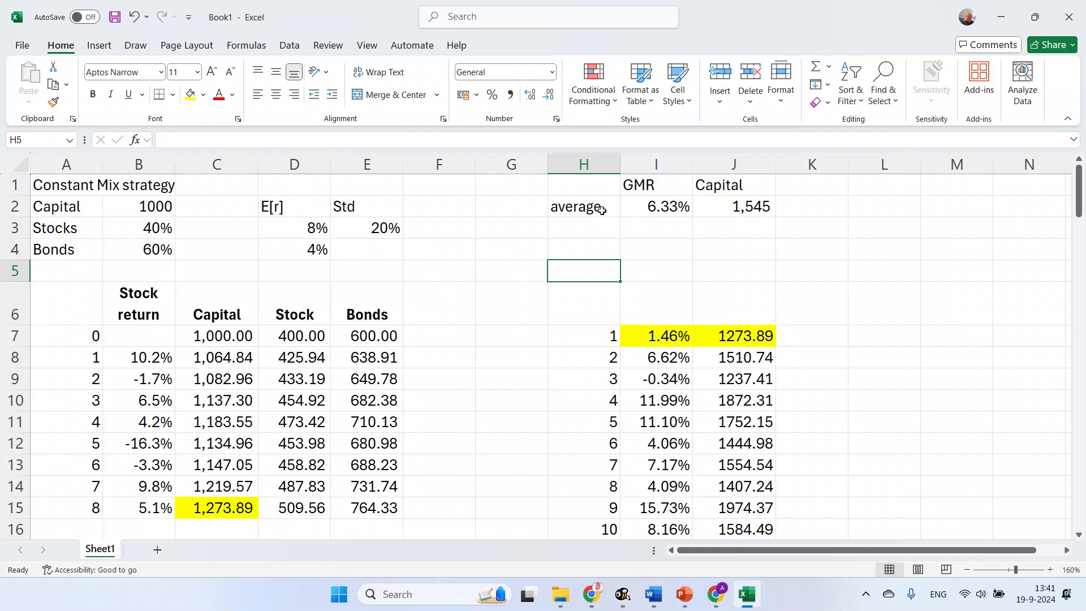